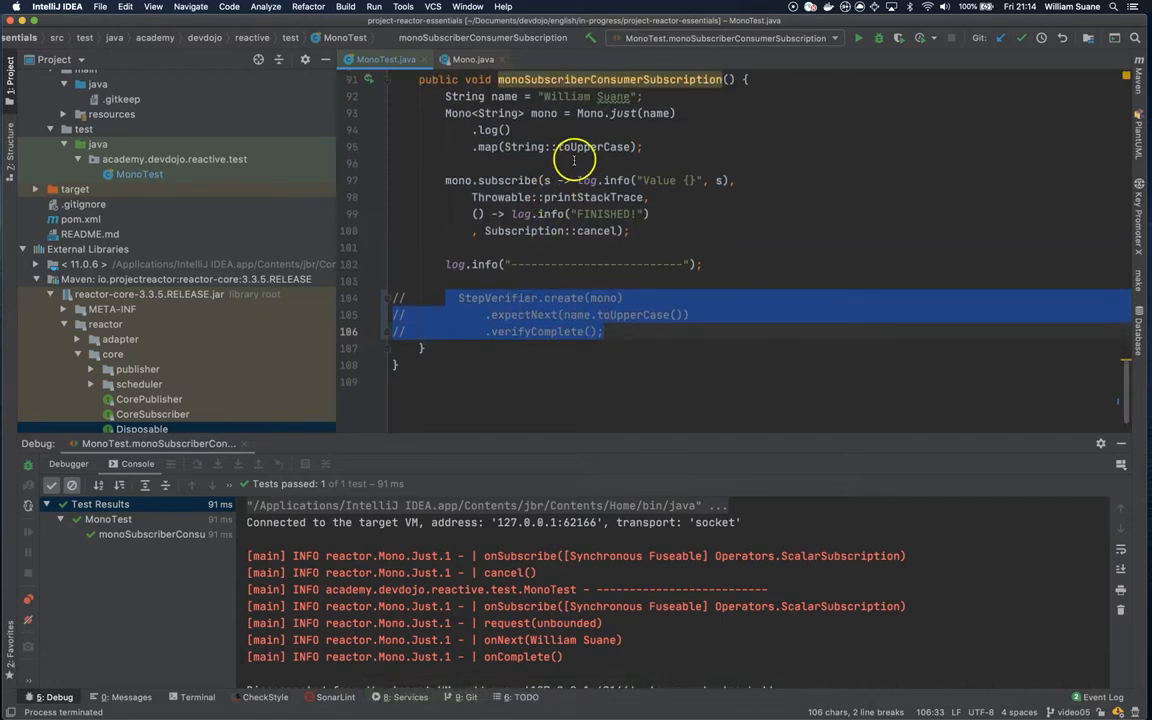
mouse_move(452, 190)
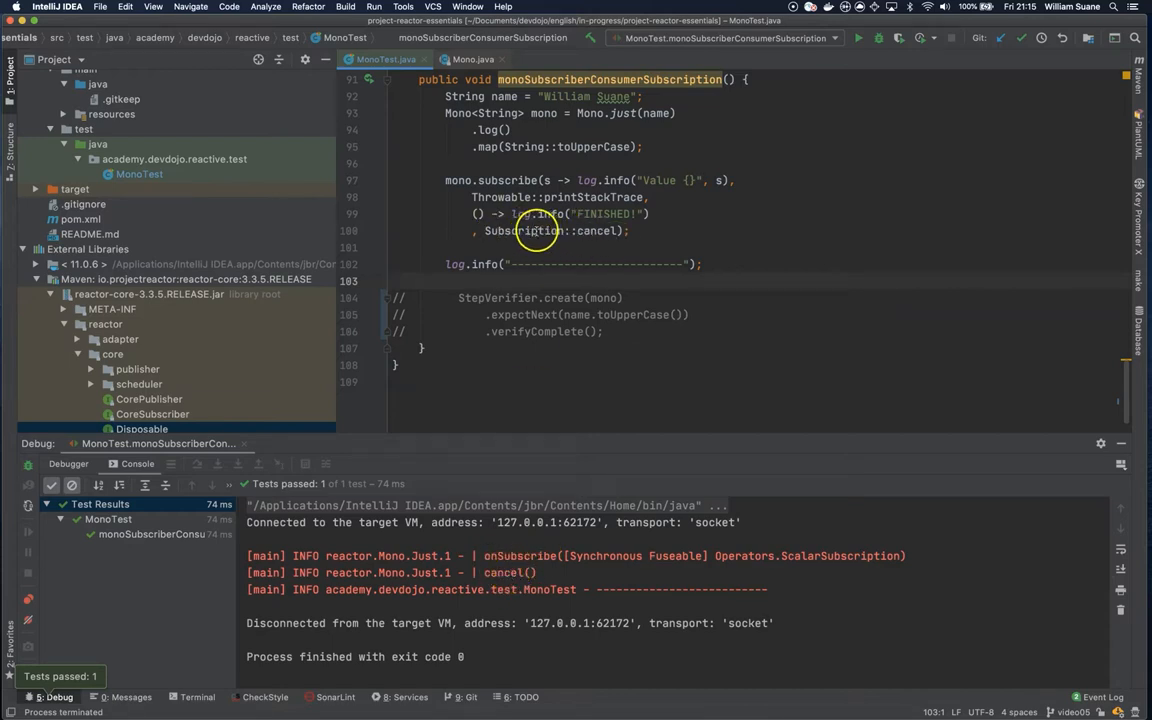
Step: Run the test with Subscription::cancel so only onSubscribe and cancel() are logged
double_click(524, 232)
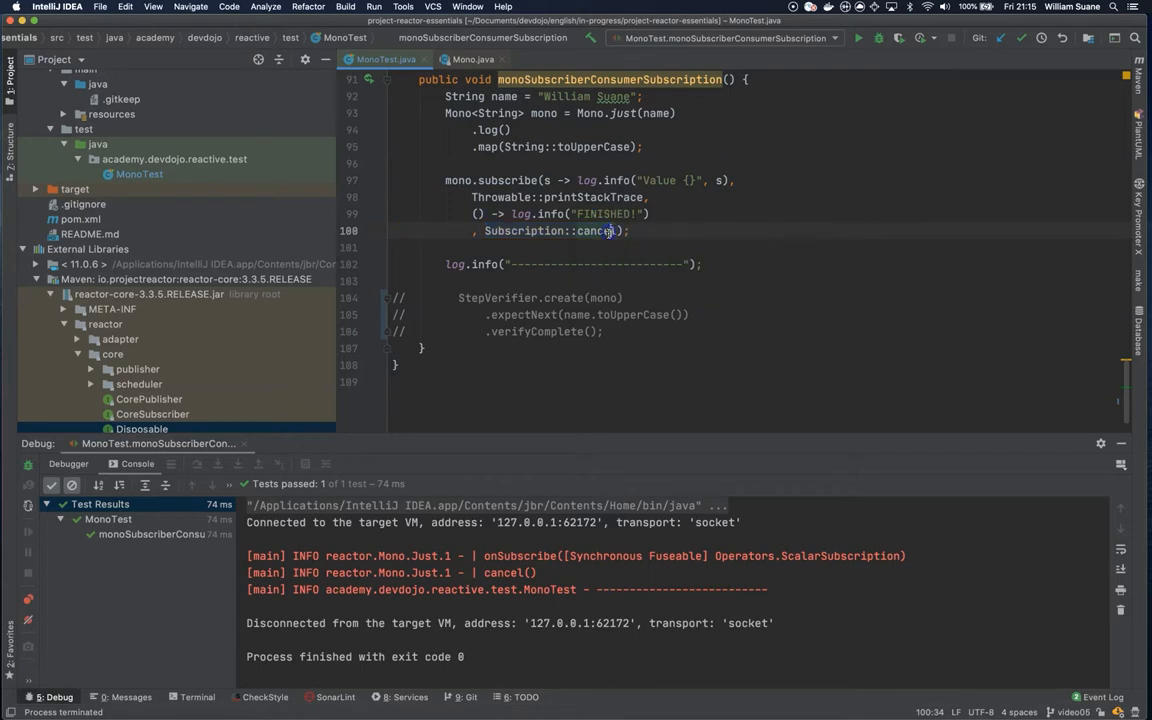
Step: Rewrite the callback as subscription -> subscription.request(5) and uncomment the StepVerifier assertions
double_click(524, 230)
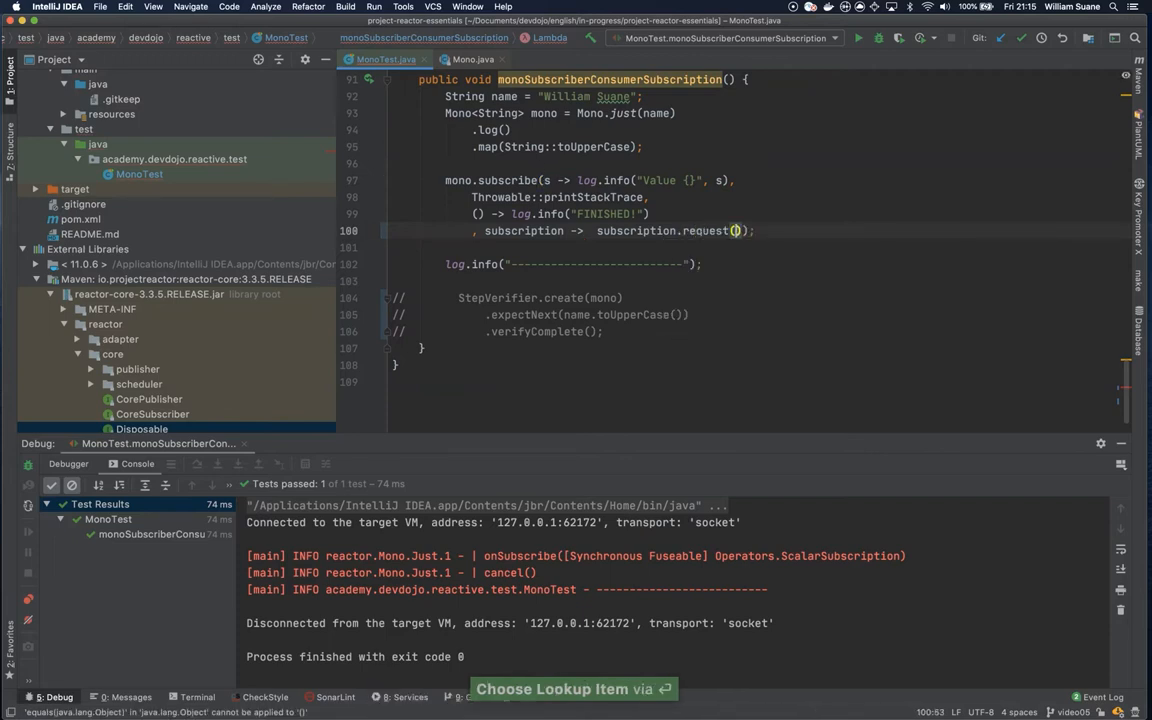
mouse_move(736, 230)
type("5")
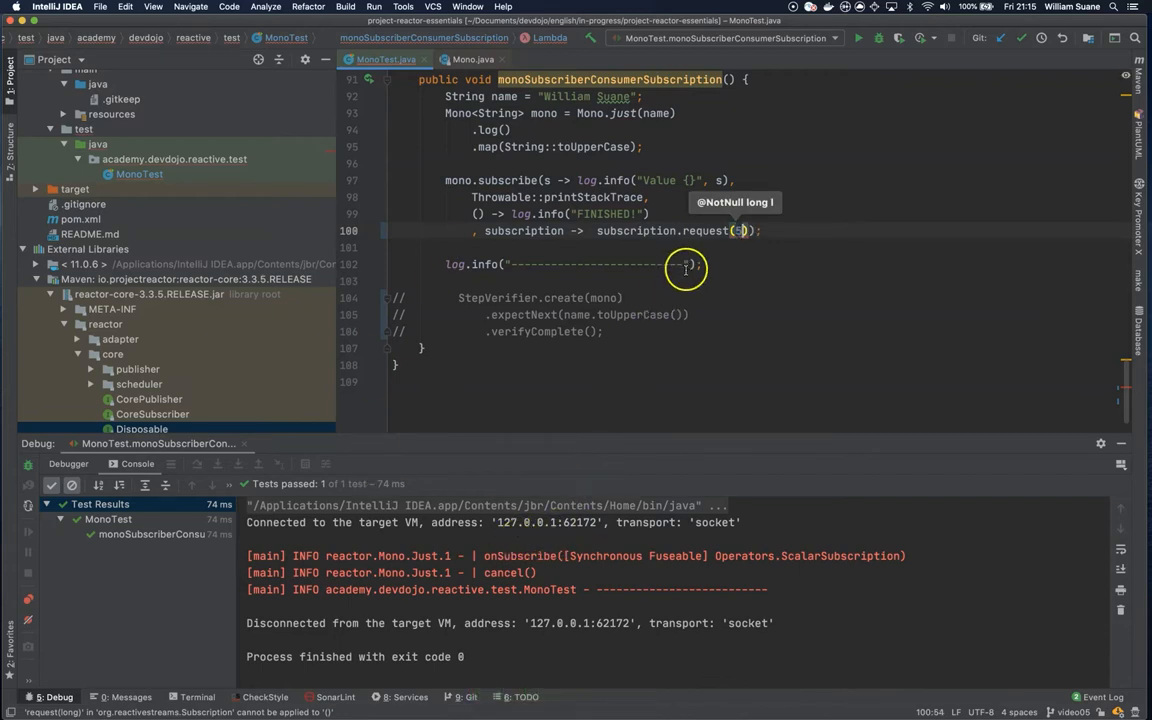
scroll("down", 3)
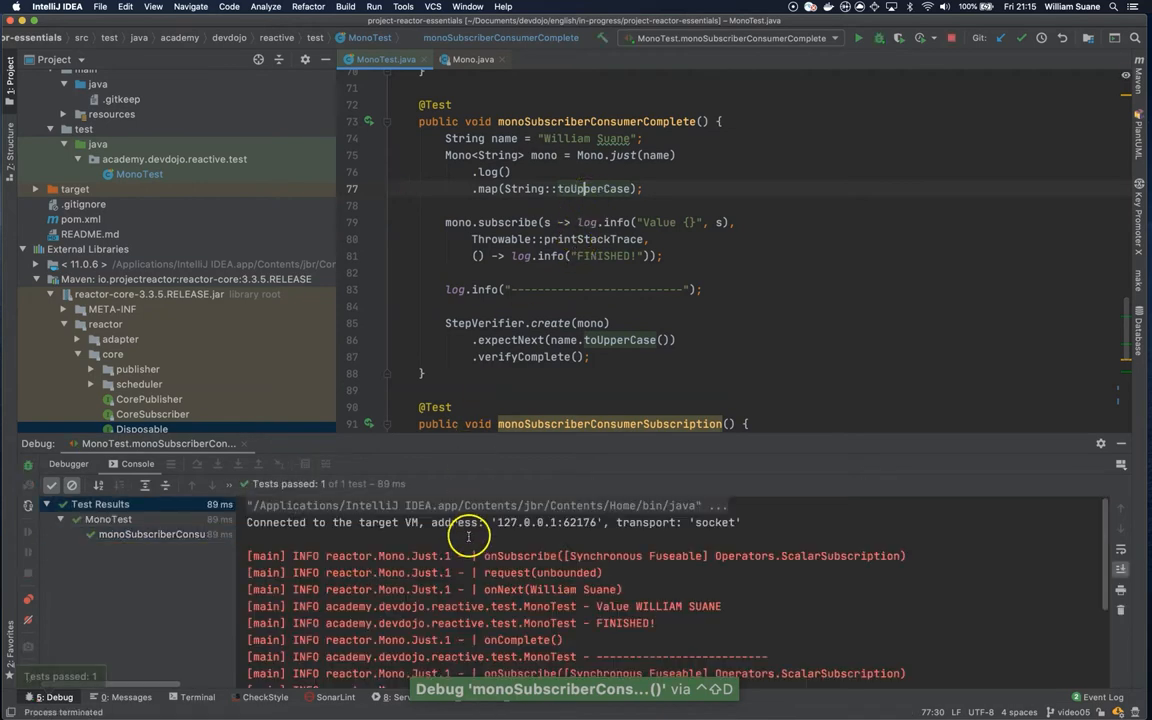
double_click(568, 572)
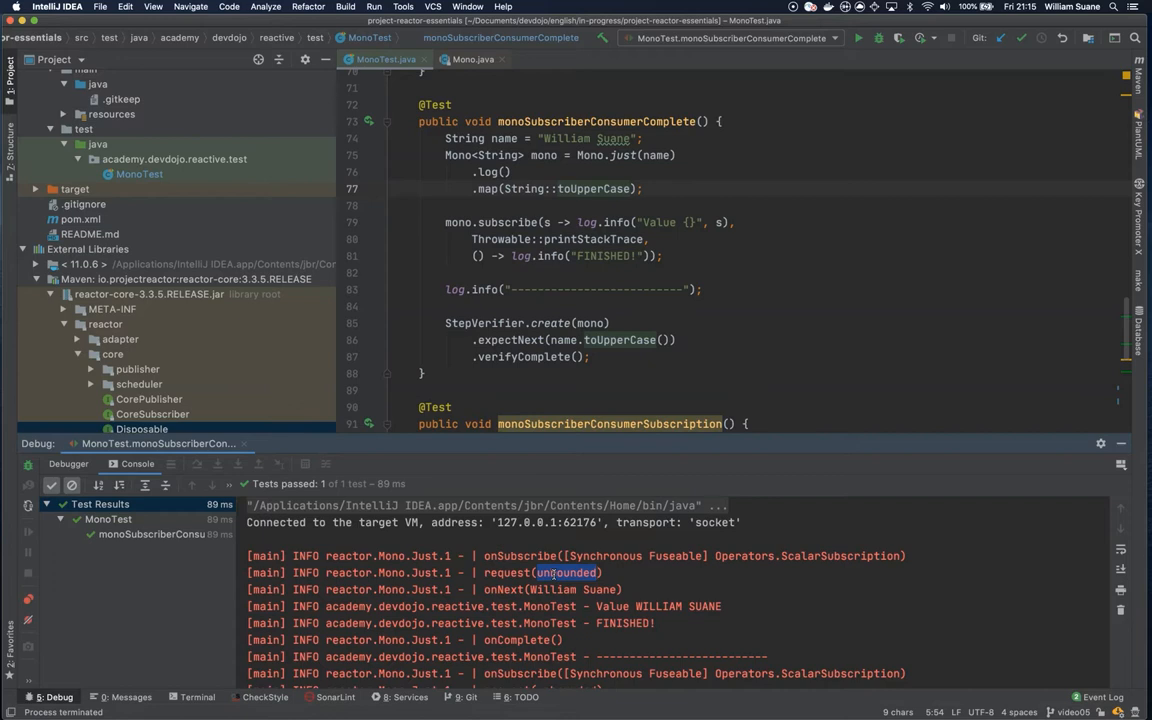
scroll("down", 3)
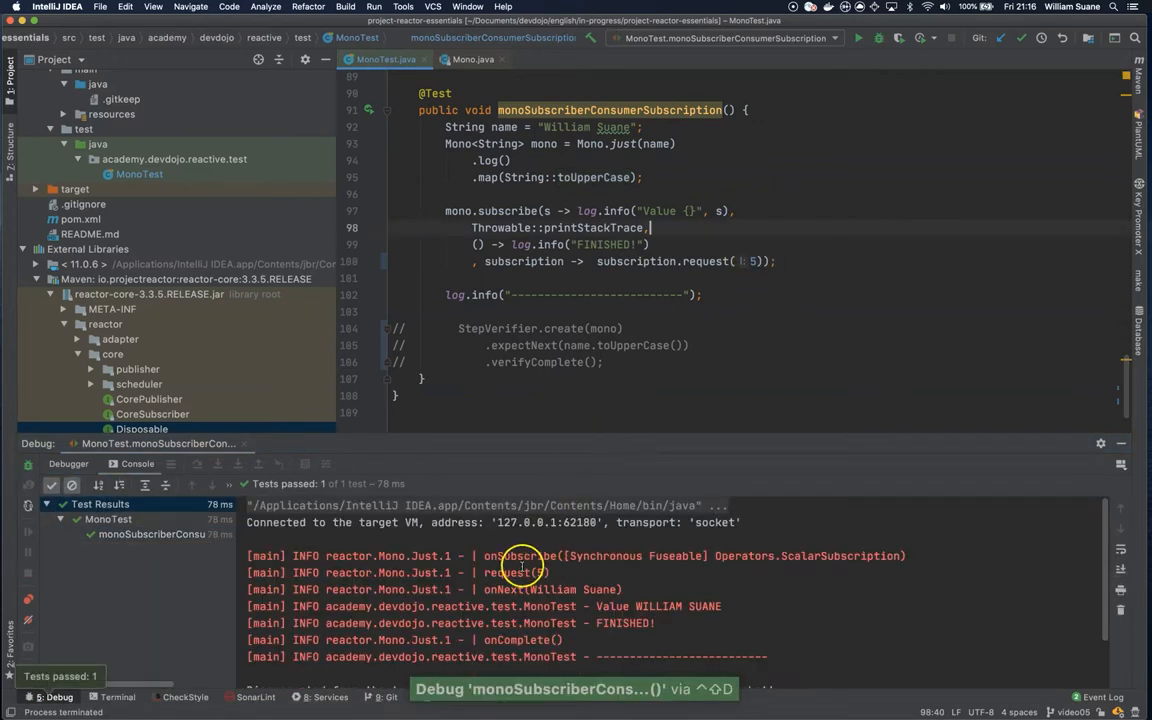
left_click_drag(520, 556, 530, 572)
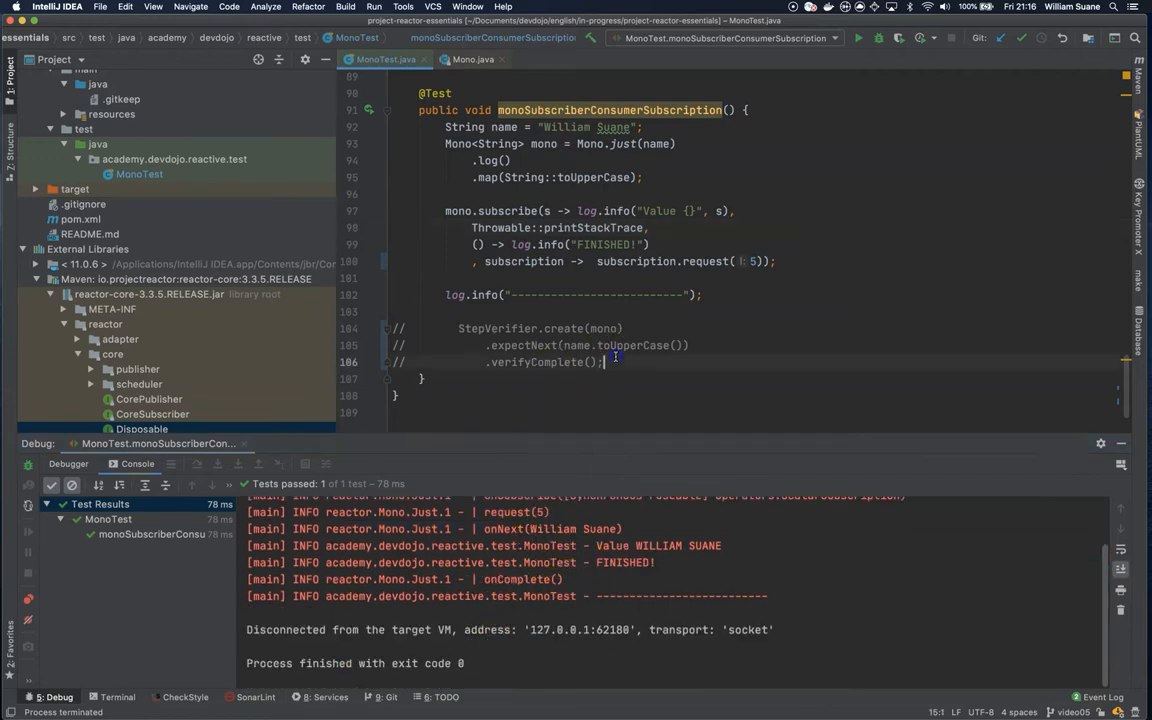
key("cmd+/")
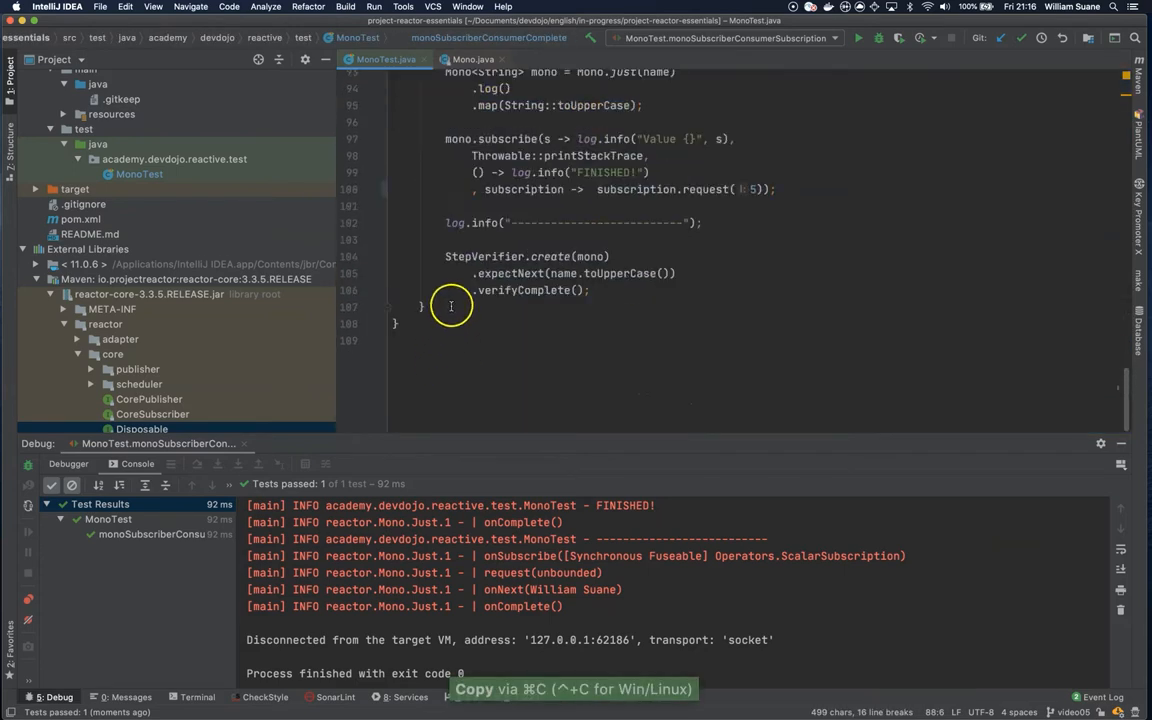
Step: Paste a copy of the test, rename it monoDoOnMethods and start a new line after the map call
key("cmd+v")
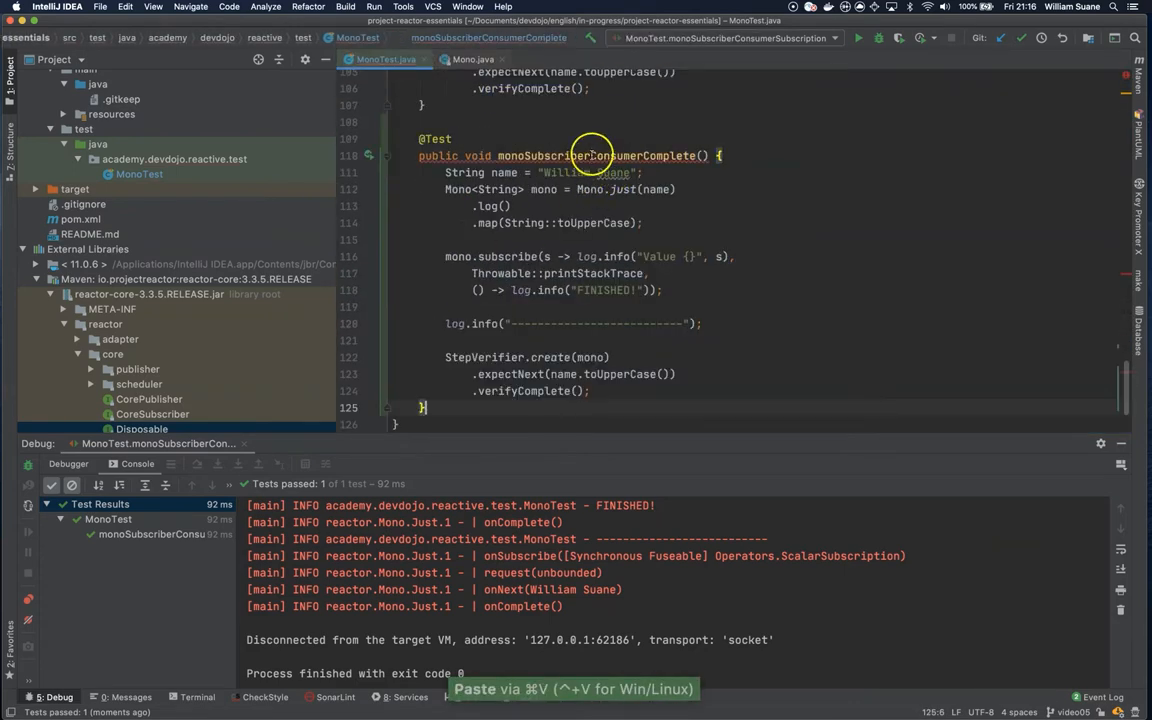
double_click(596, 156)
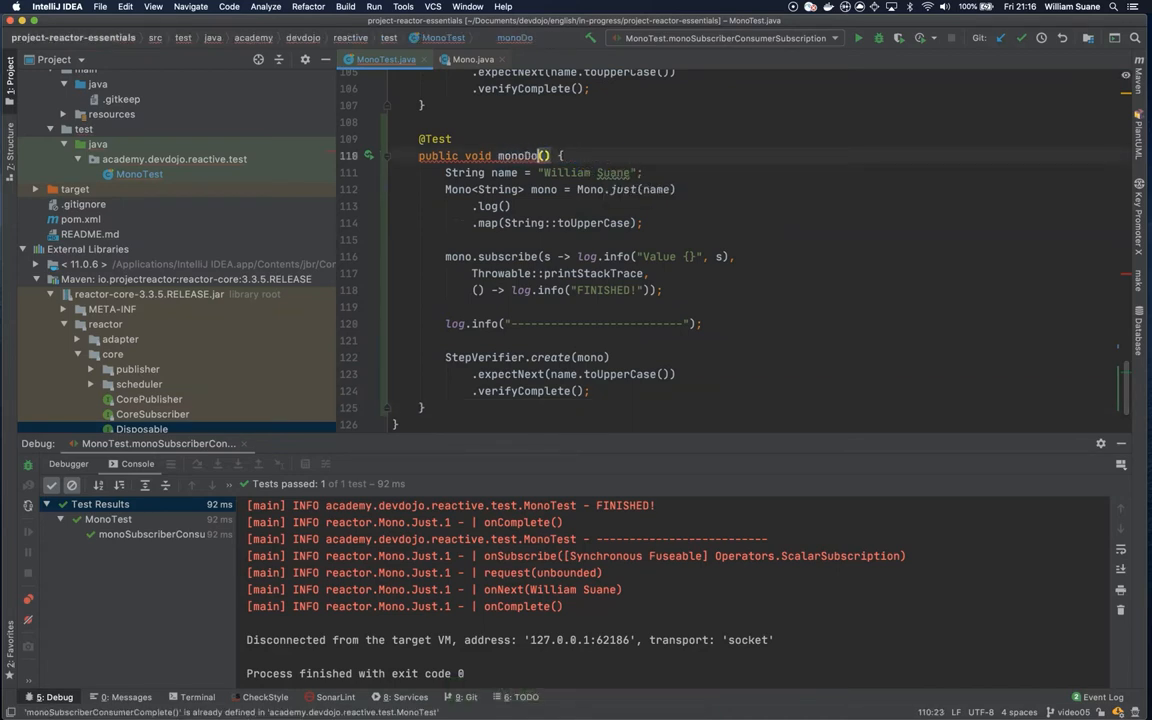
type("OnMethods")
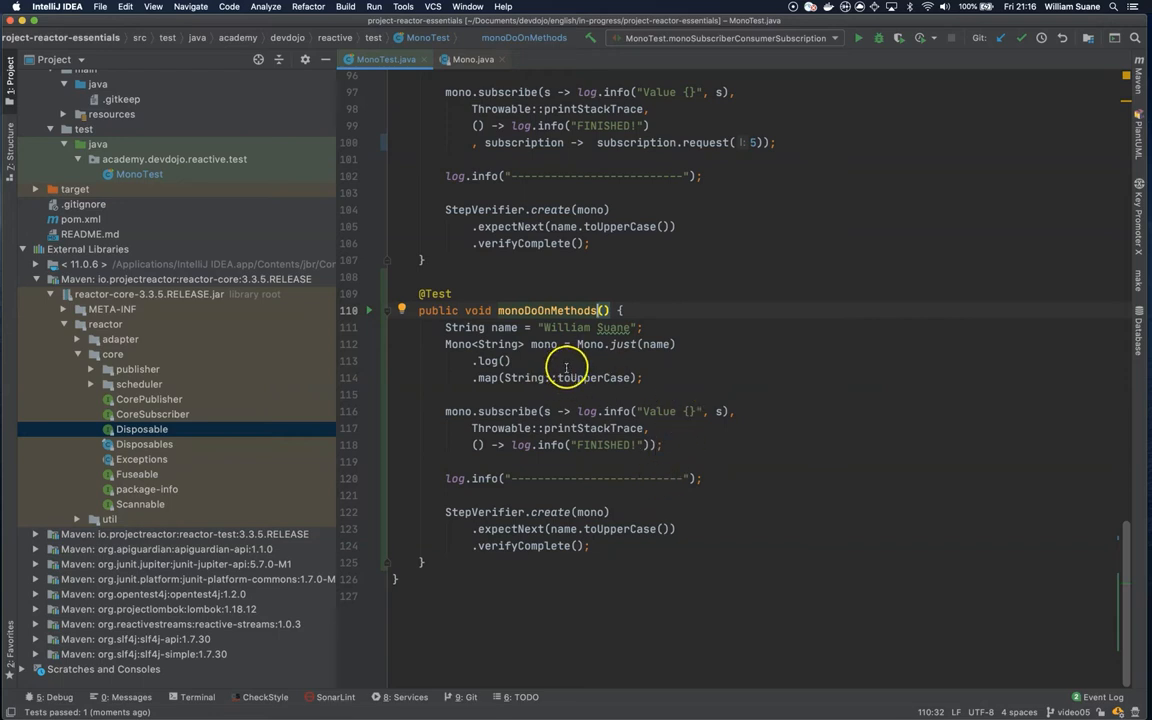
left_click(650, 376)
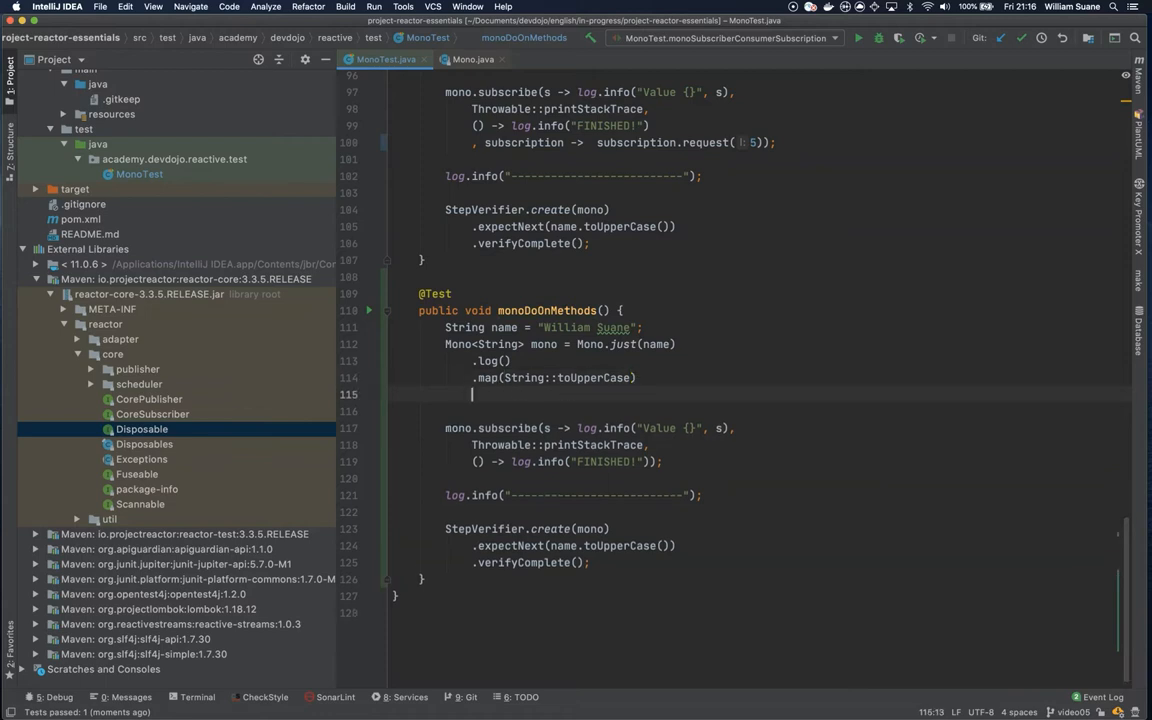
Step: Chain .doOnSubscribe after map, reading its documentation in the Mono source
type(".doOnSubscribe(")
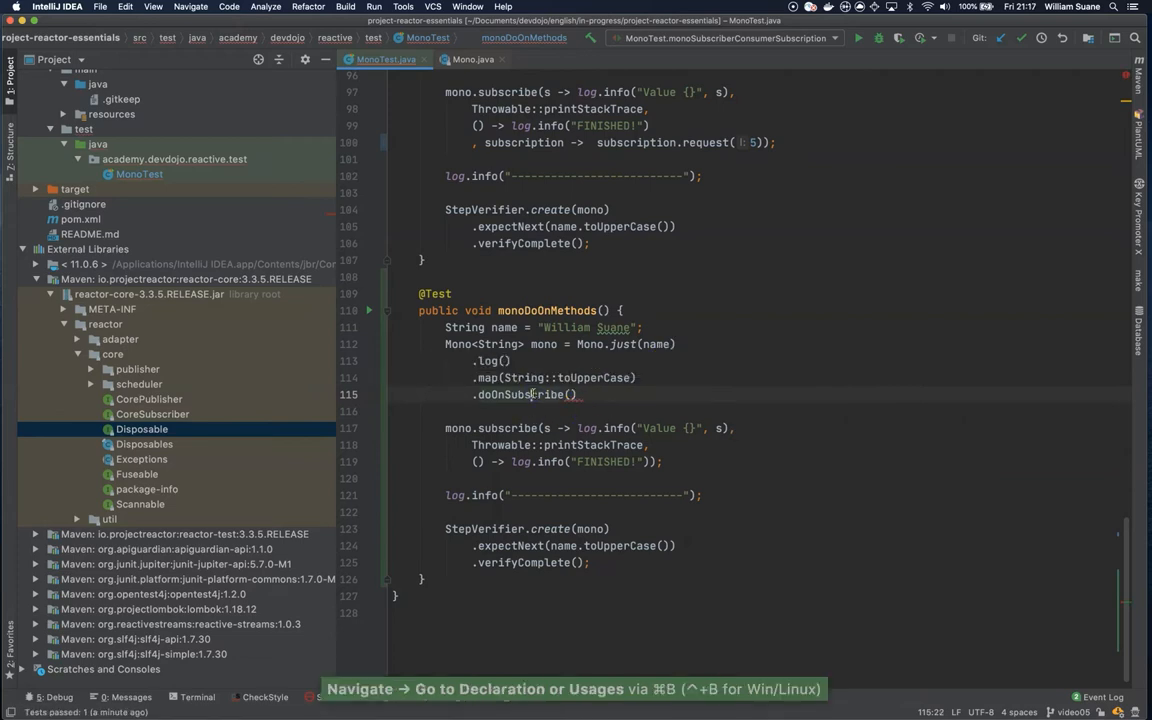
left_click(504, 394)
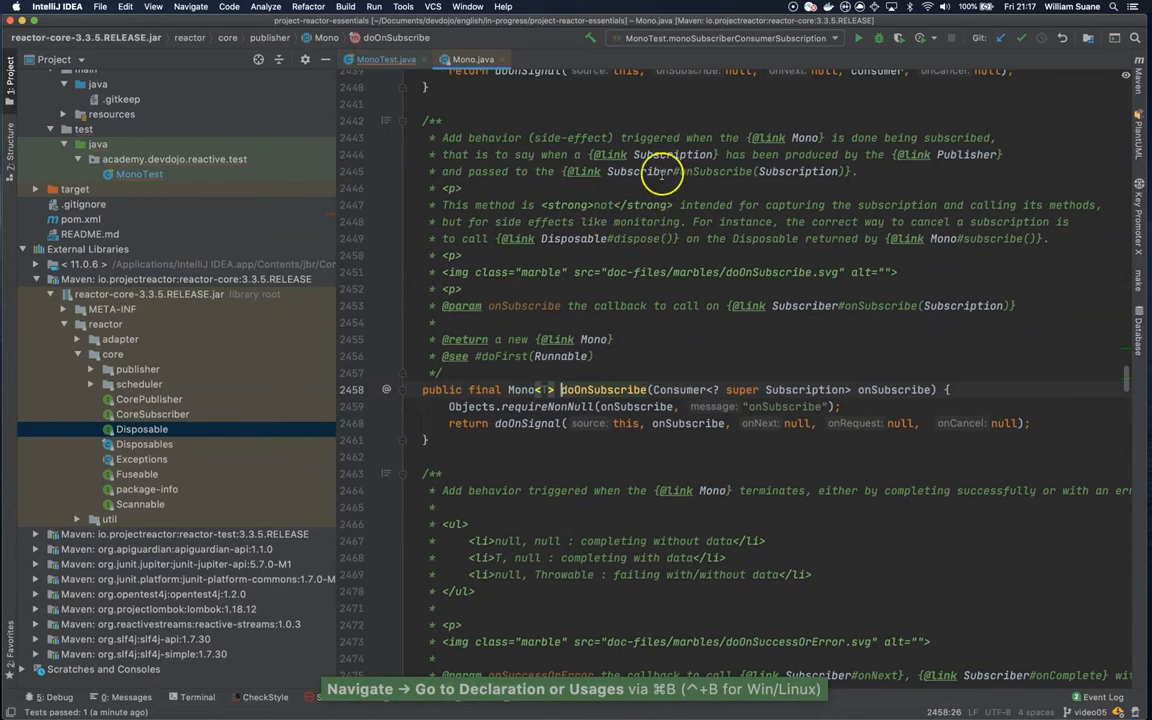
mouse_move(820, 136)
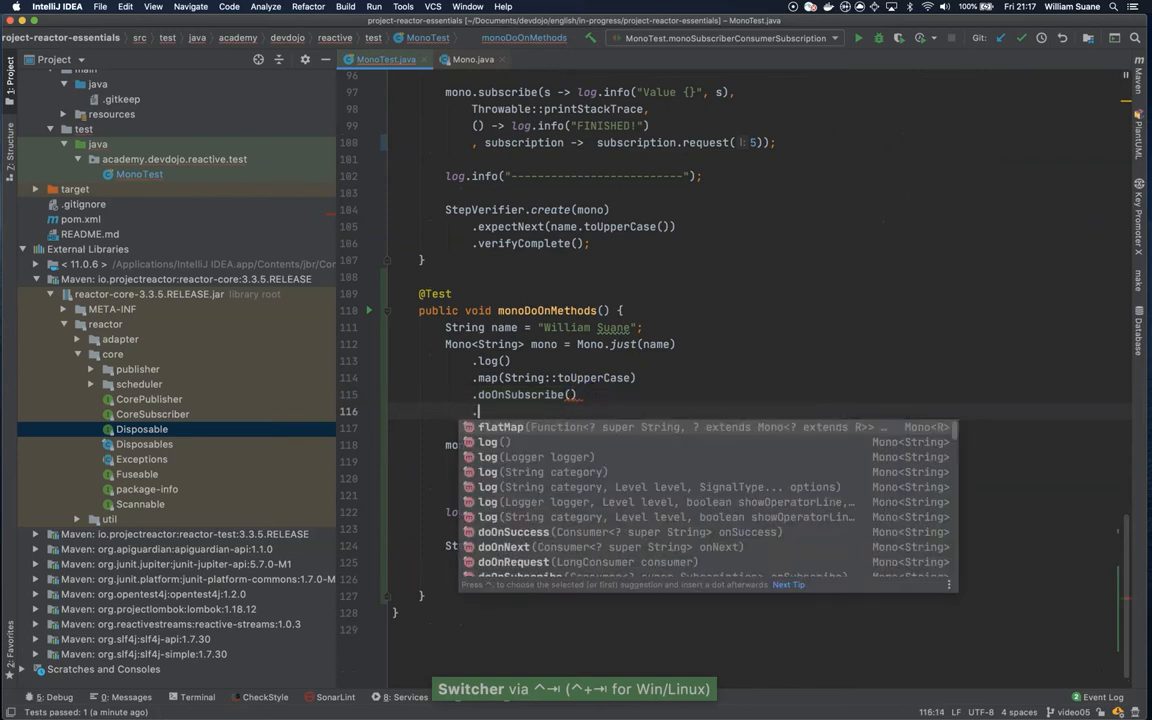
type("do")
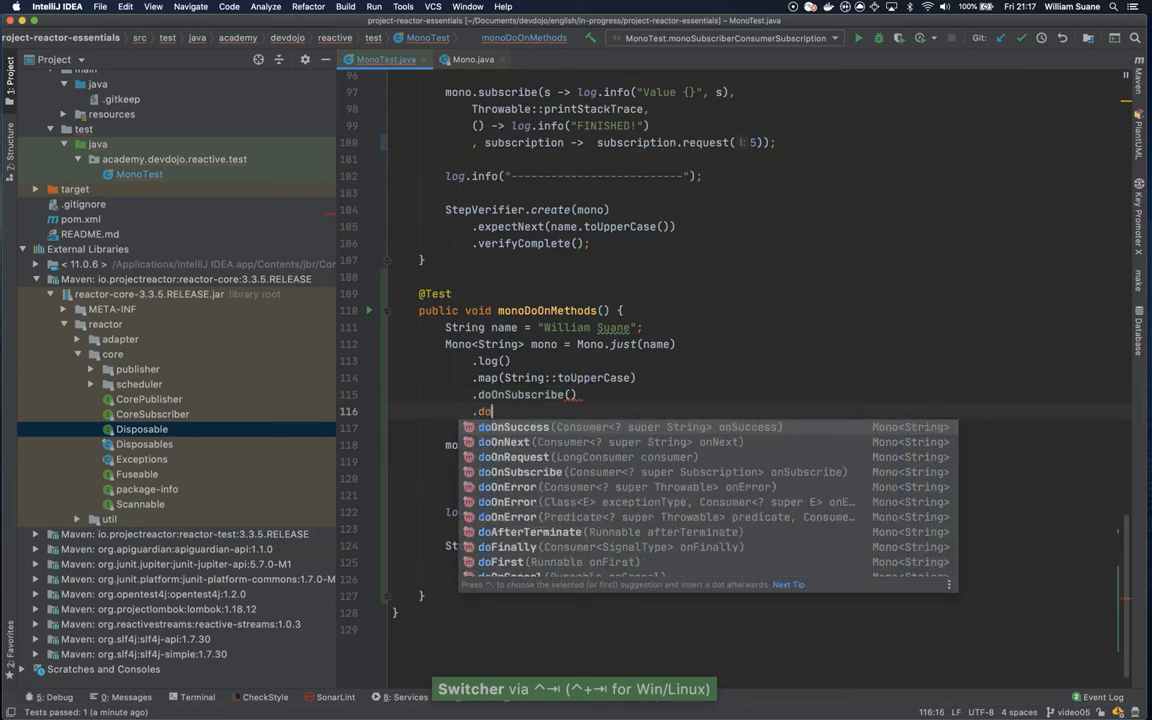
type("OnRequest(")
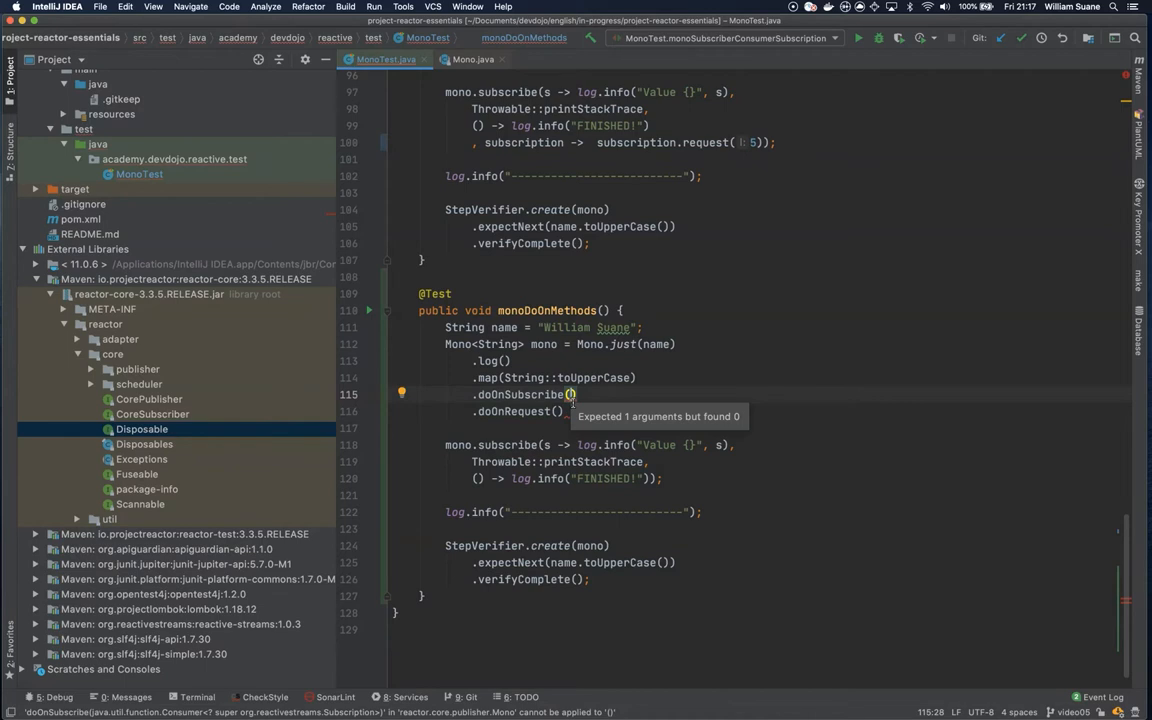
Step: Make doOnSubscribe log "Subscribed" and begin a .doOnRequest call
type("subscription ->")
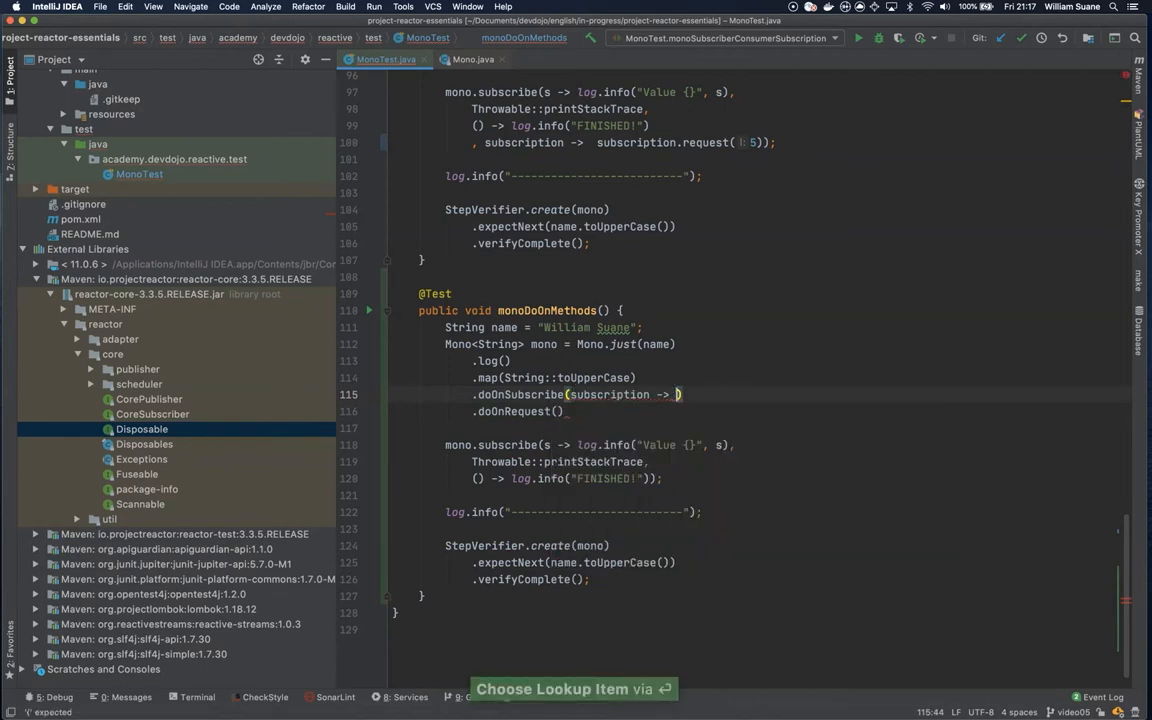
type("log.info(\"Subscribed {")
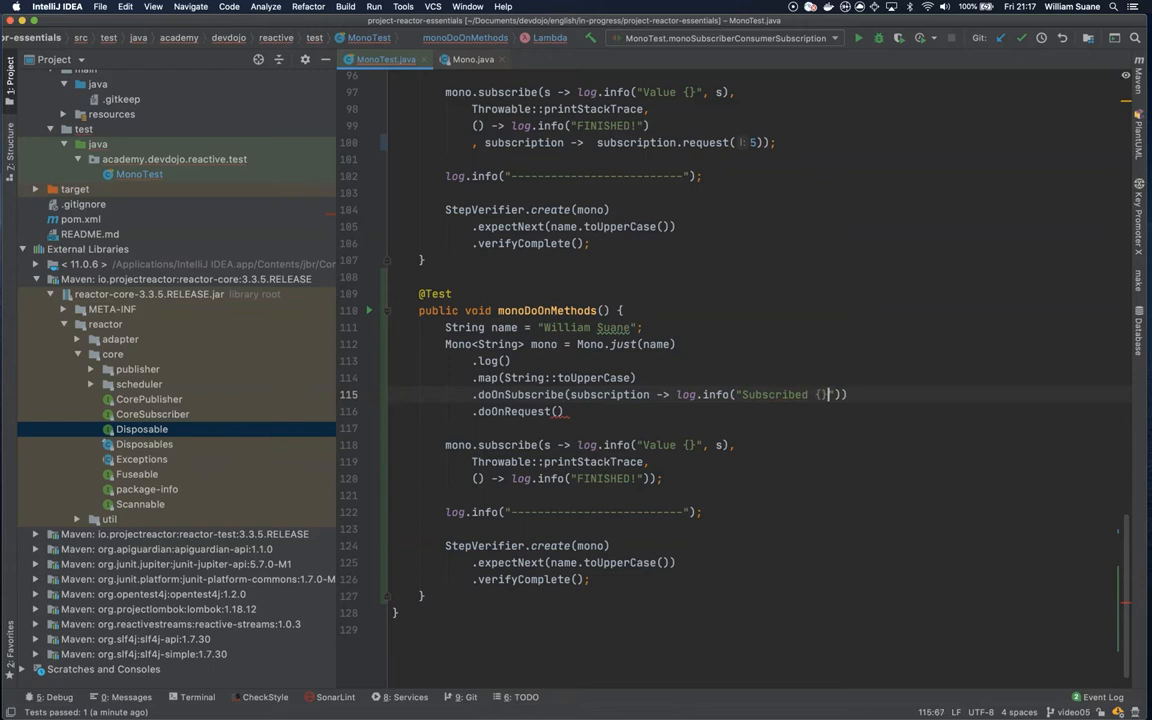
type(",subscription.re")
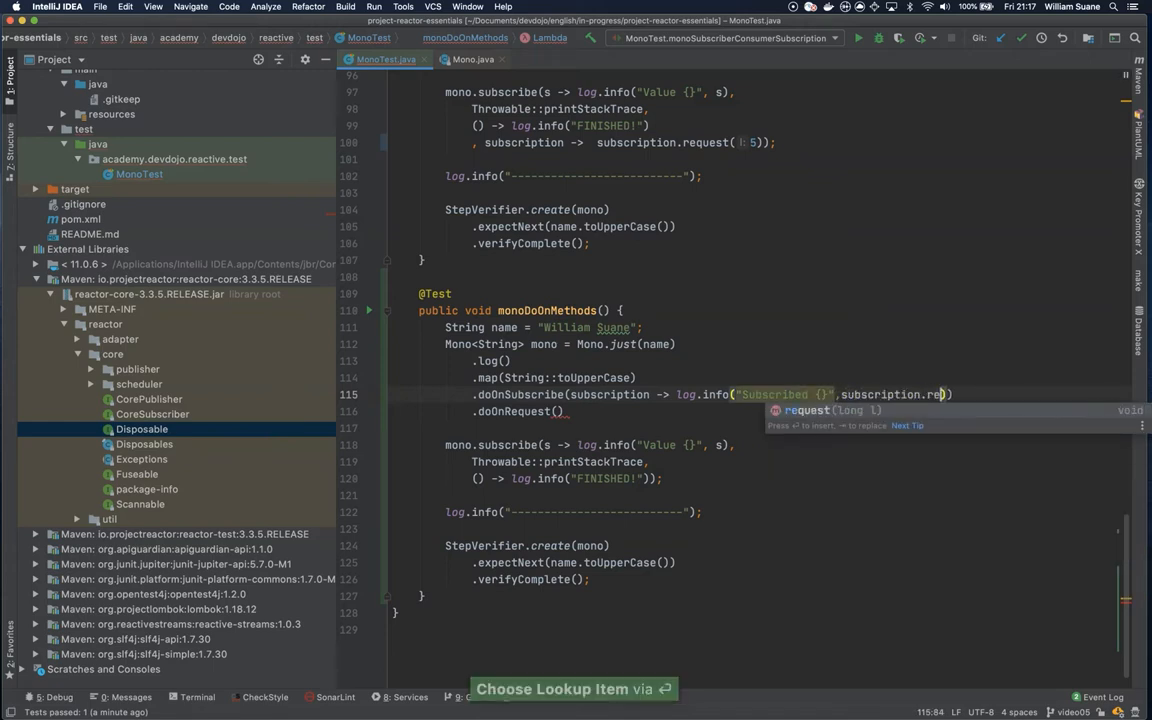
type(".")
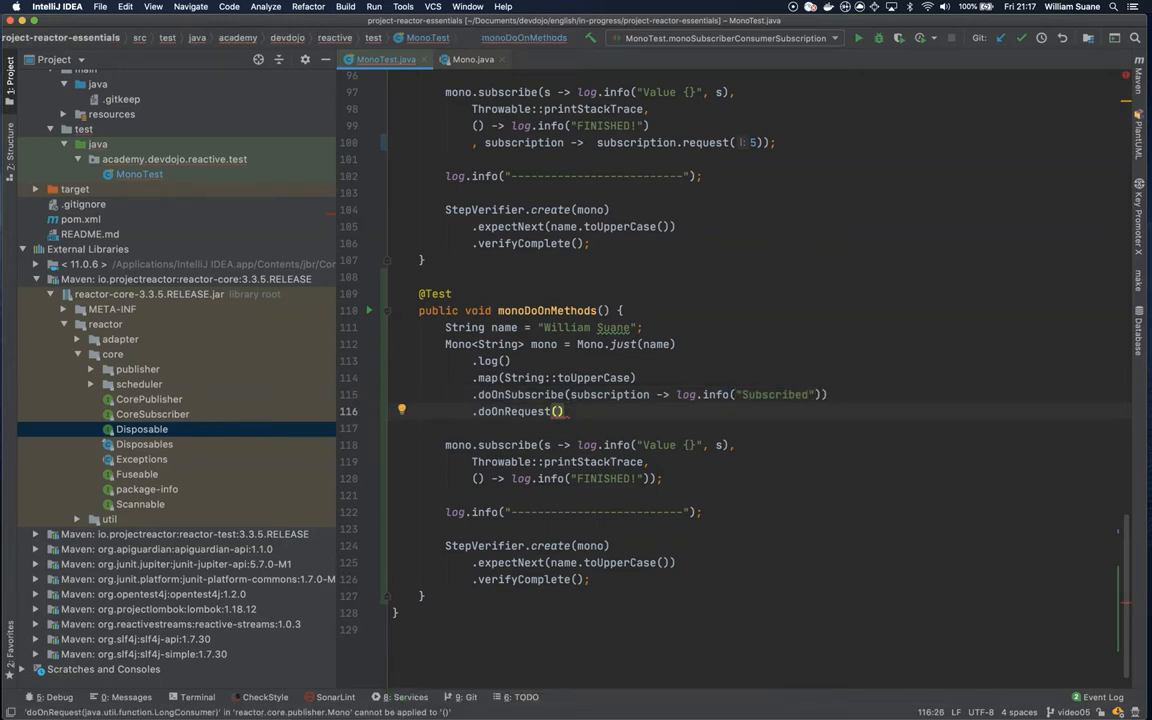
Step: Make doOnRequest log "Request Received, starting doing something..." via longNumber -> log.info
type("longNumber ->")
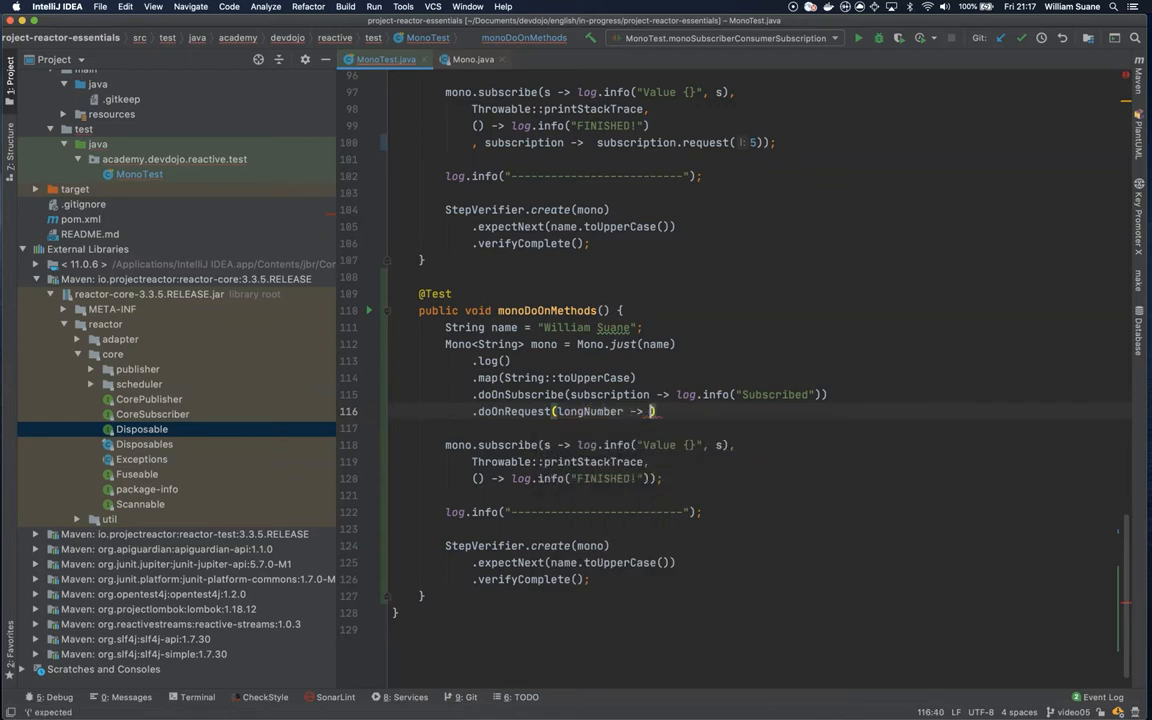
type("log.info(\"Request Received,")
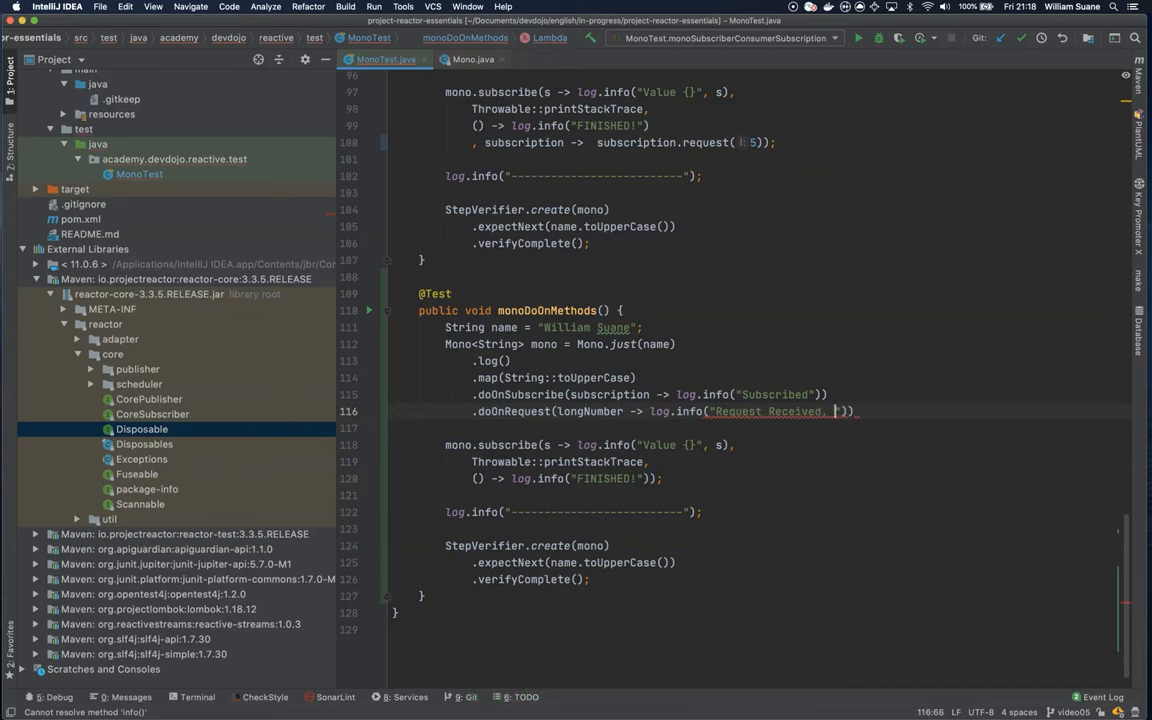
type("start!")
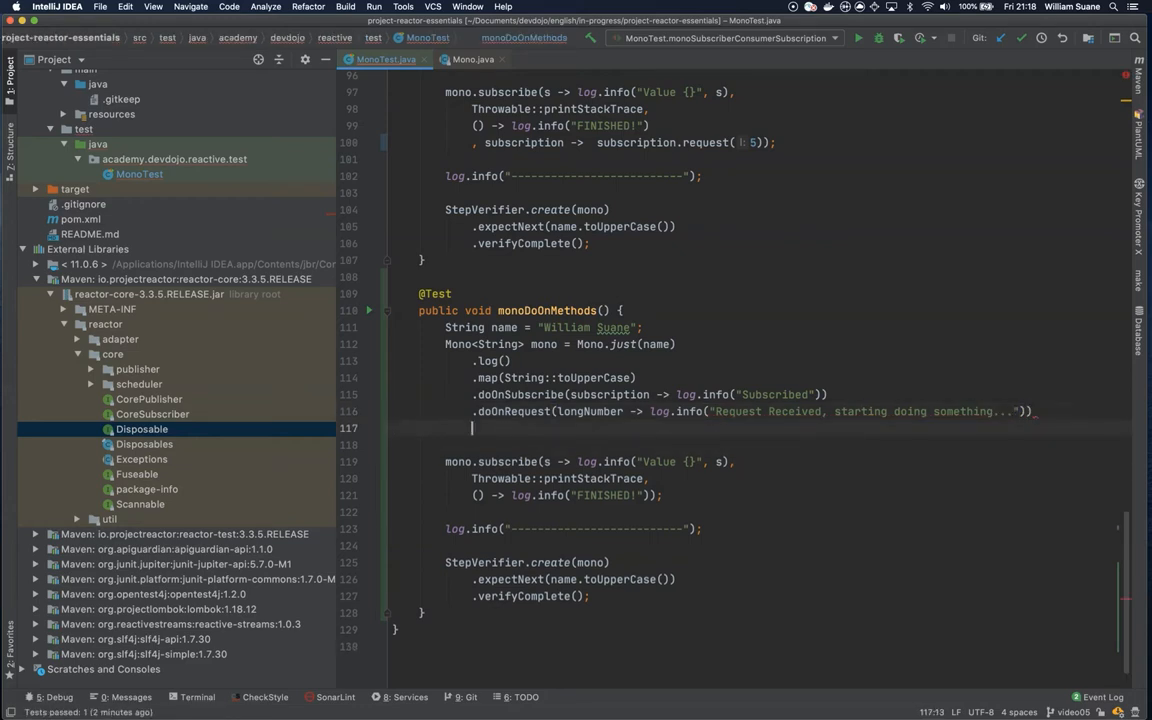
type(".D")
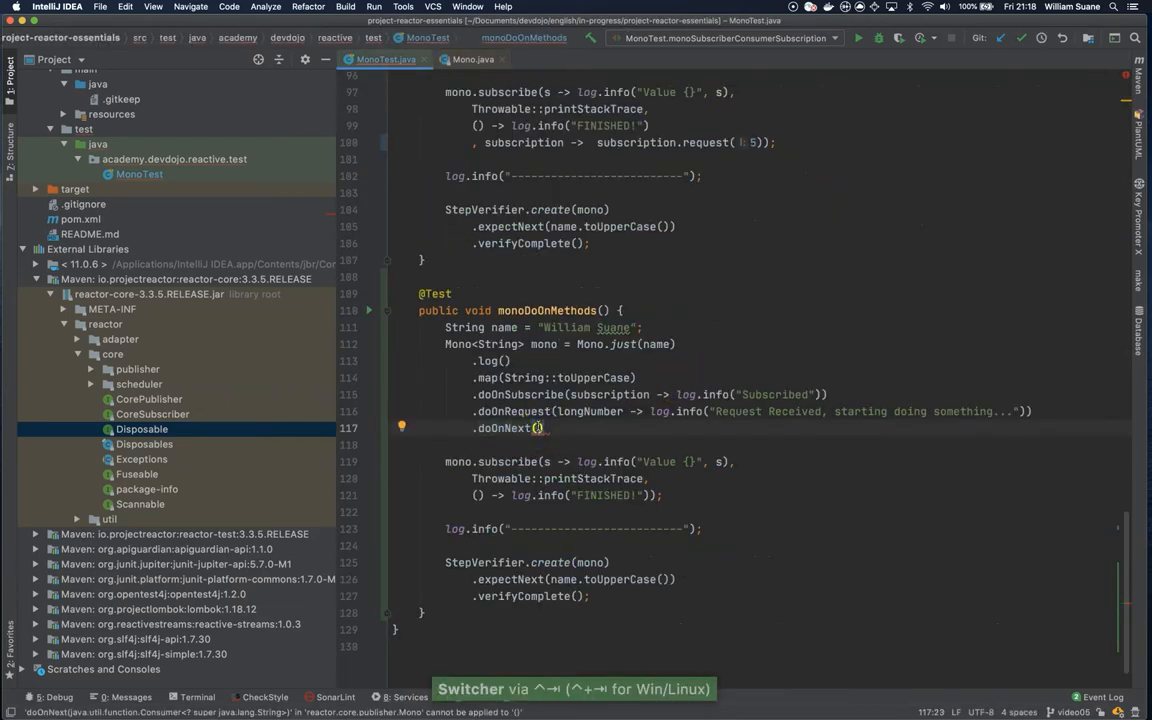
Step: Add .doOnNext(s -> log.info("Value is here. Executing doOnNext {}", s)) to the chain
type("s -> log.info(\"")
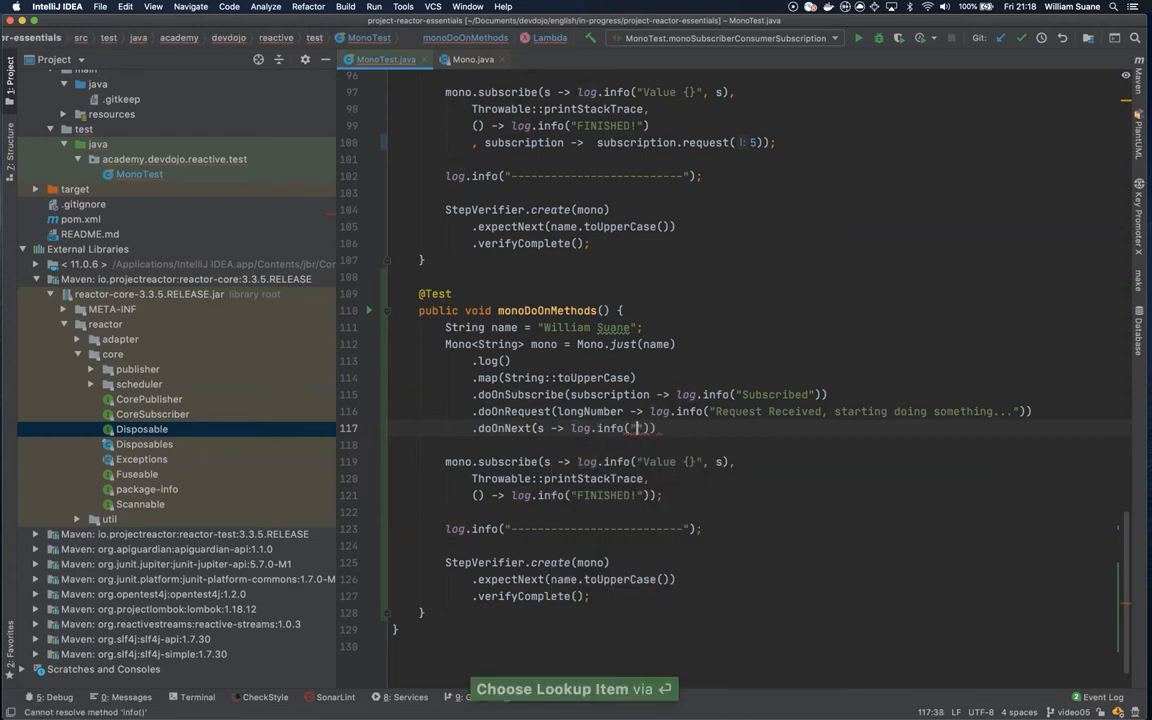
type("Valkue is here. {")
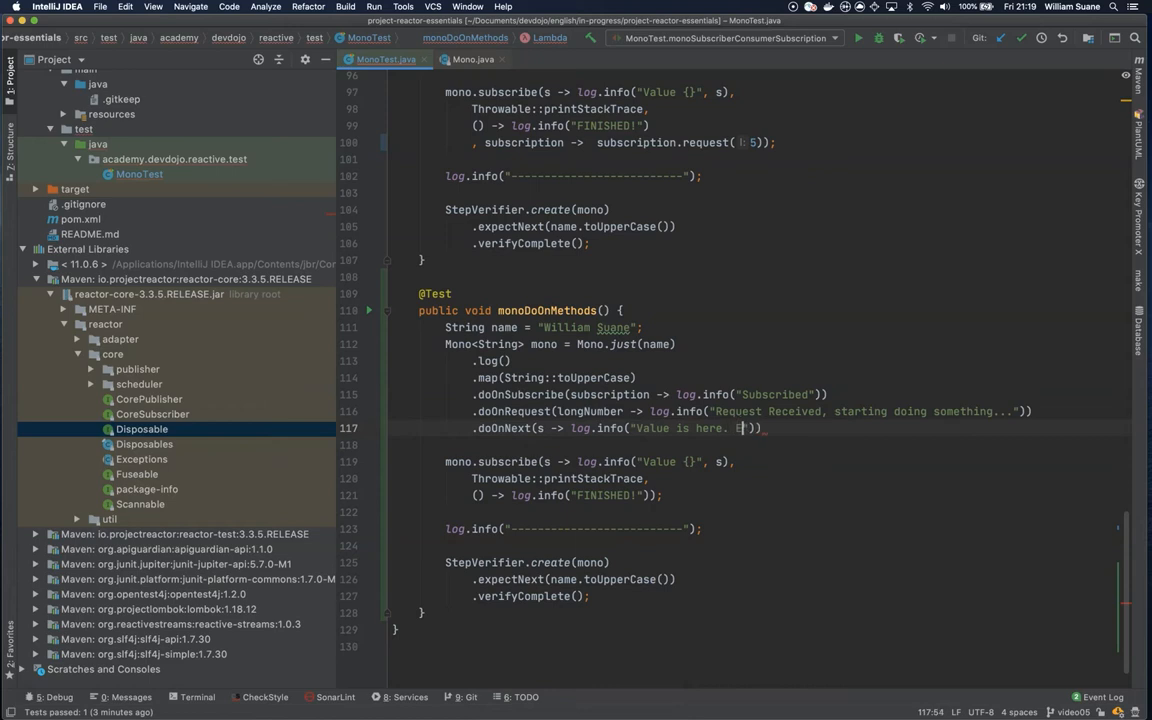
type("Executing o")
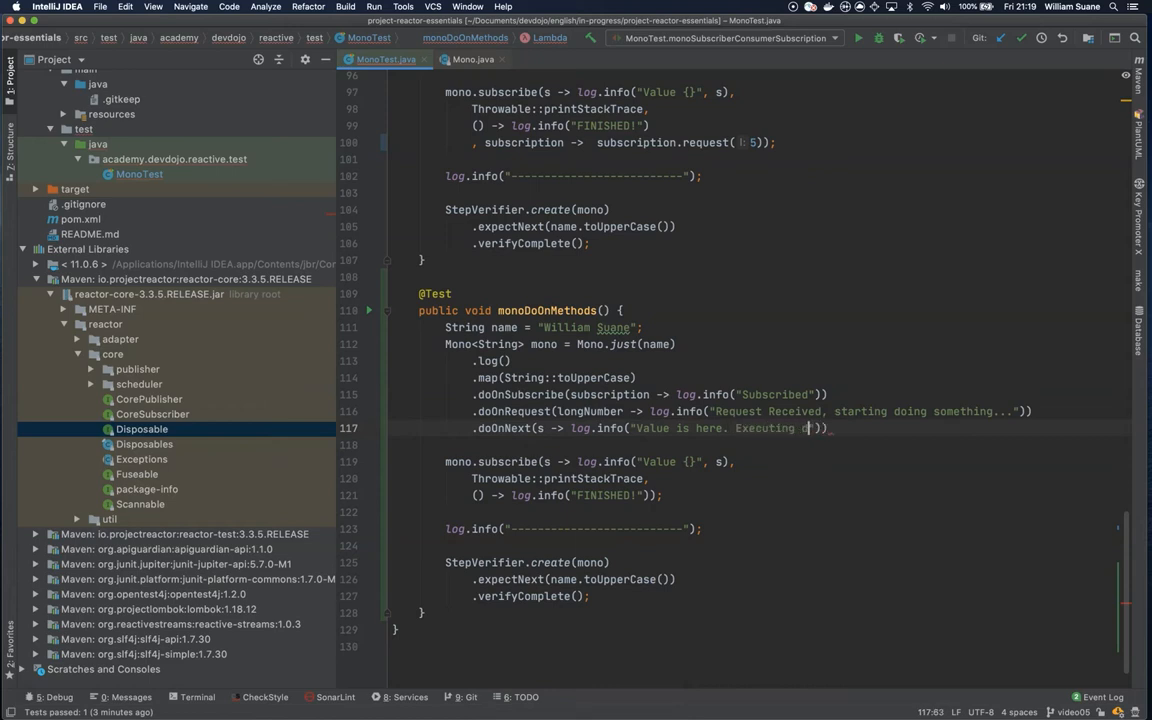
type("oOnNext")
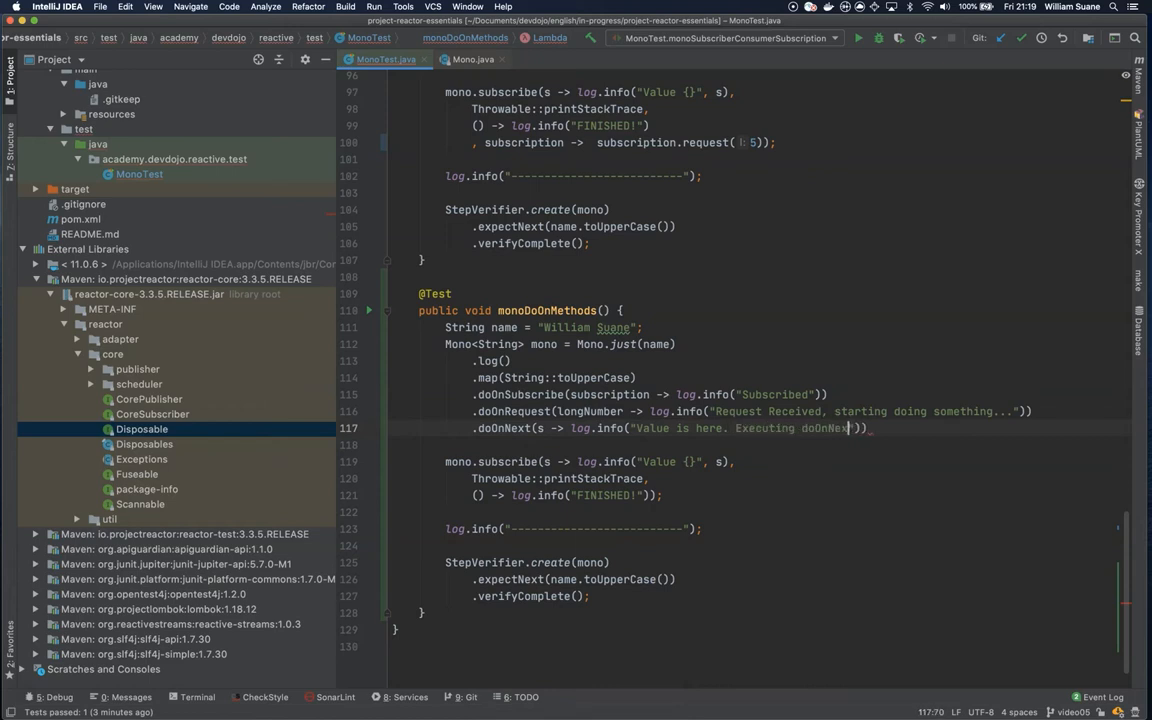
type("{}\",s")
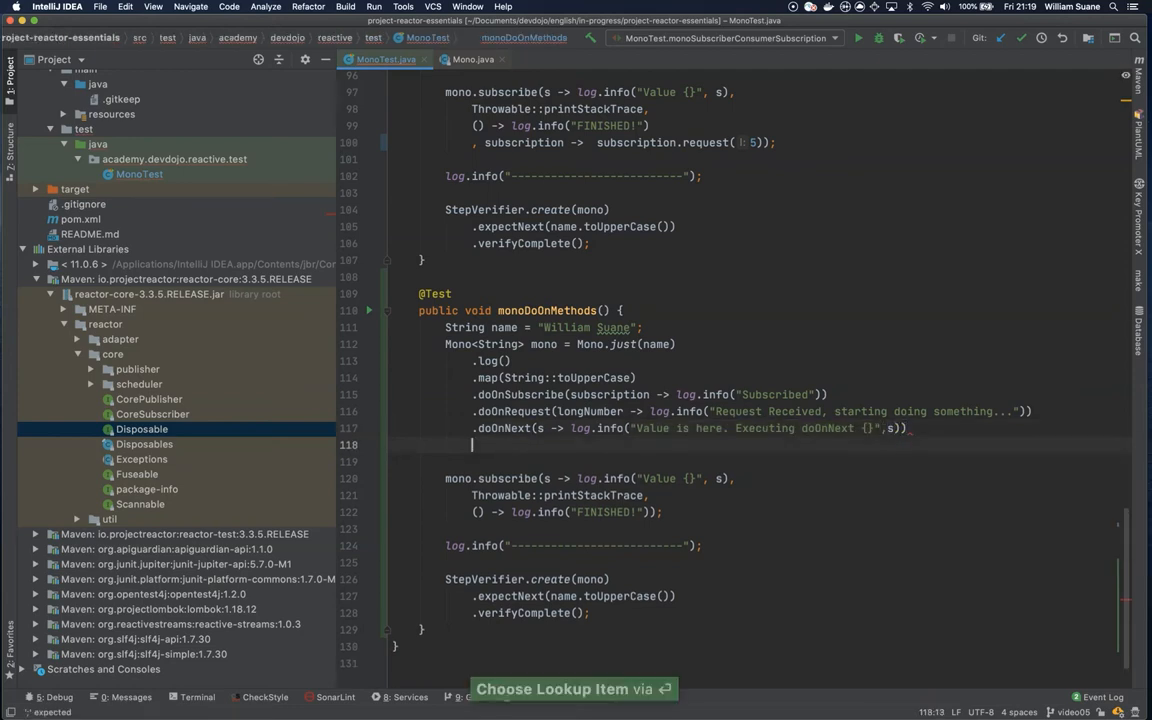
type("doOn")
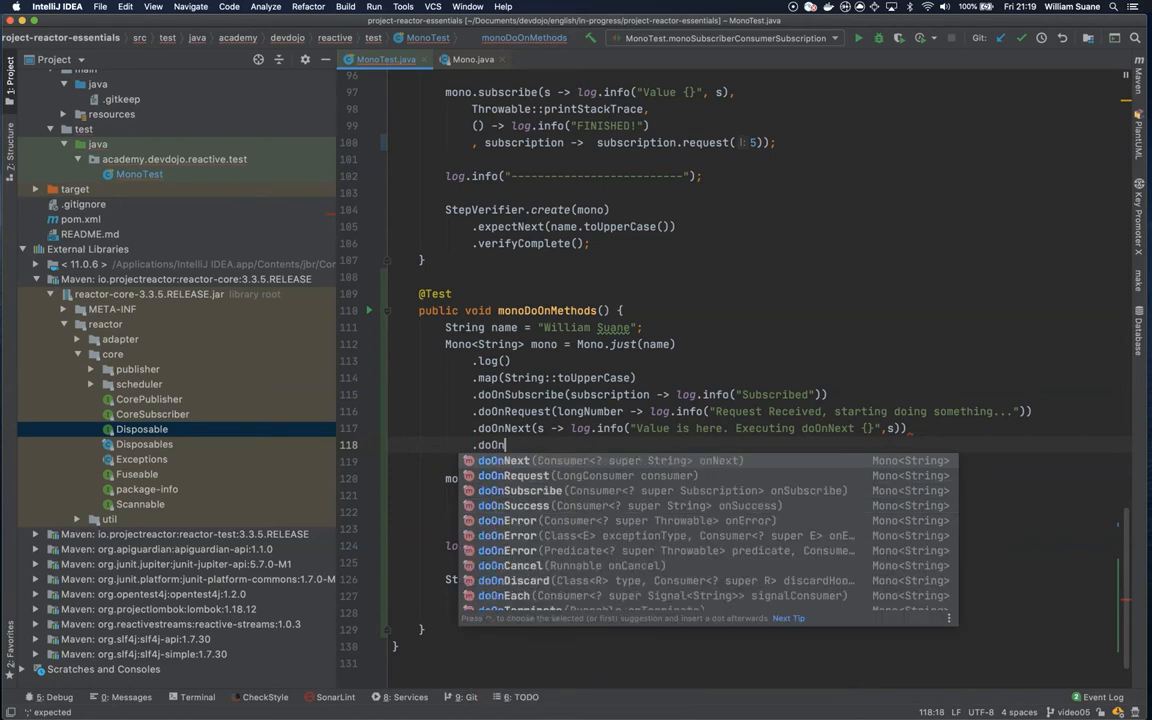
Step: Chain an empty .doOnSuccess(s -> ) call picked from completion
type("Success(")
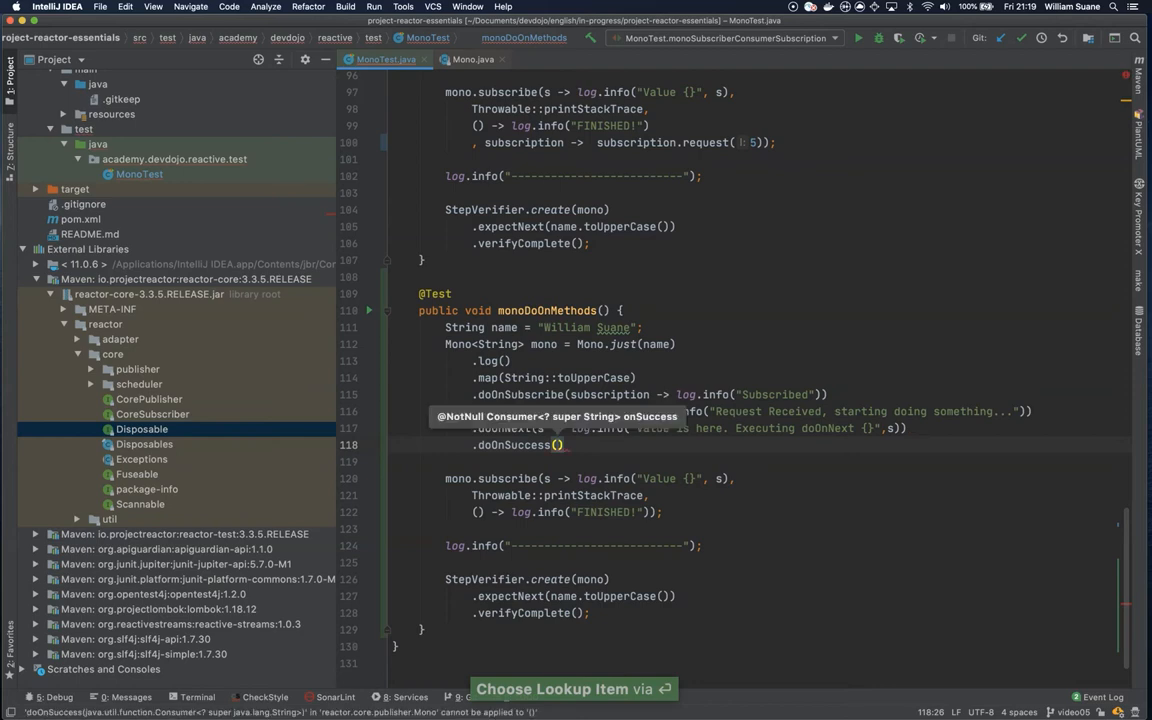
type("s ->")
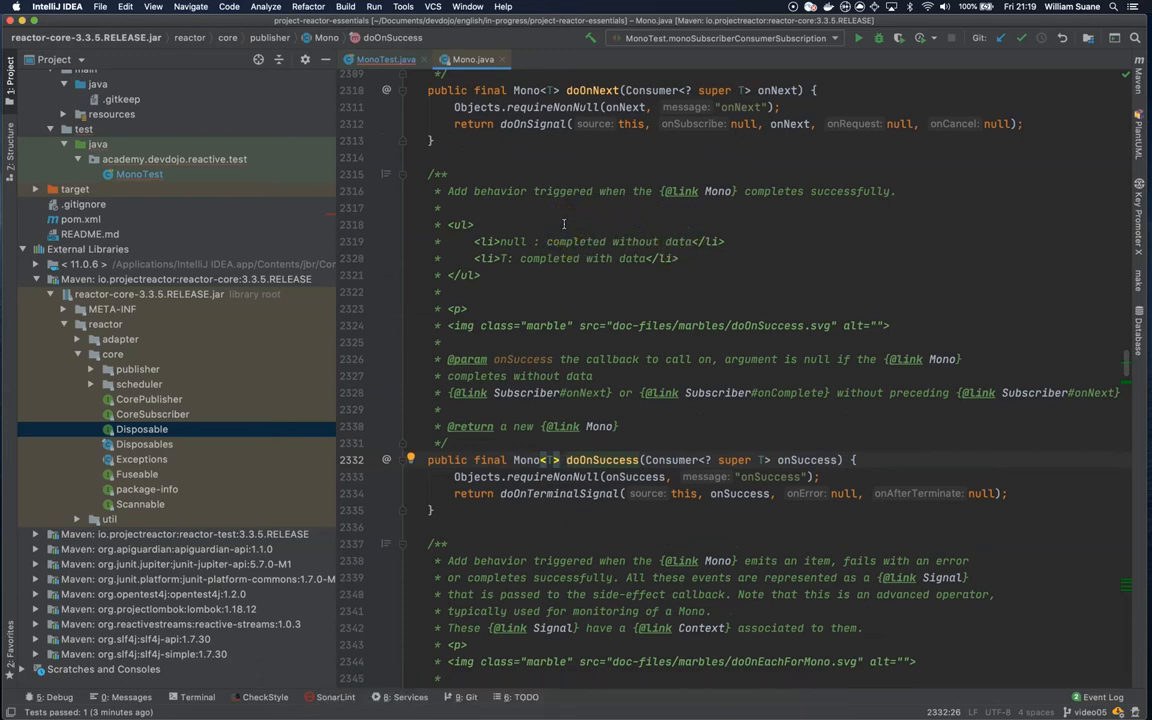
mouse_move(544, 212)
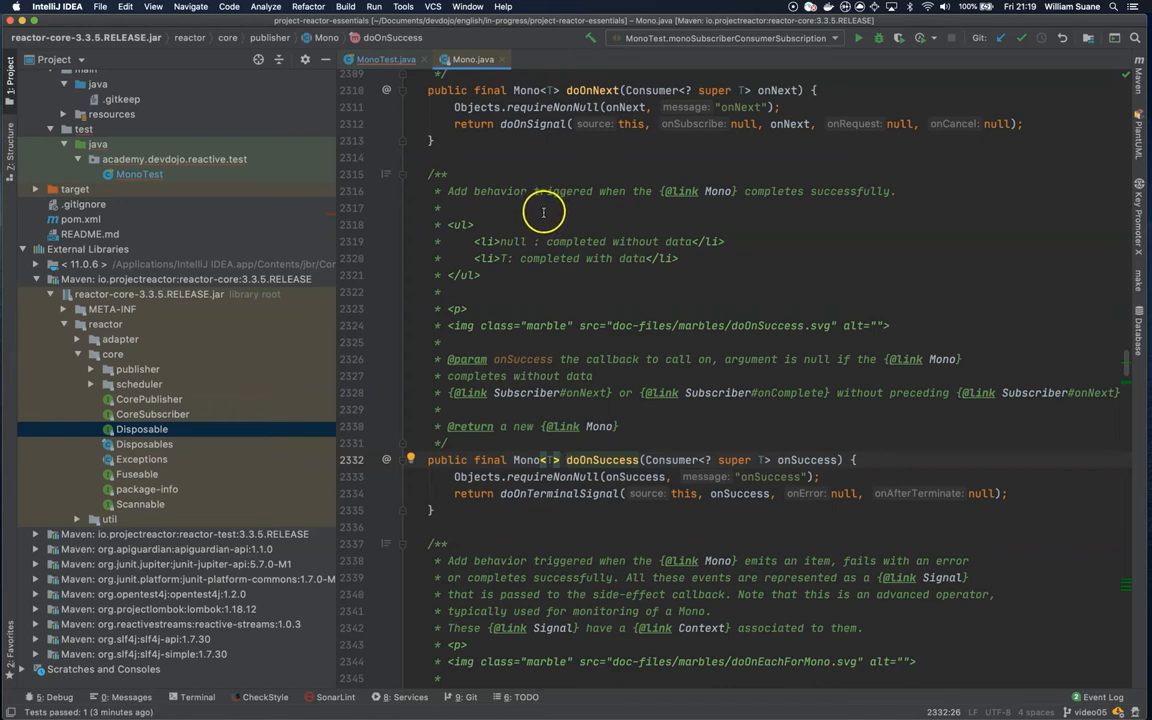
Step: Read the doOnSuccess Javadoc in Mono.java about successful completion
double_click(476, 192)
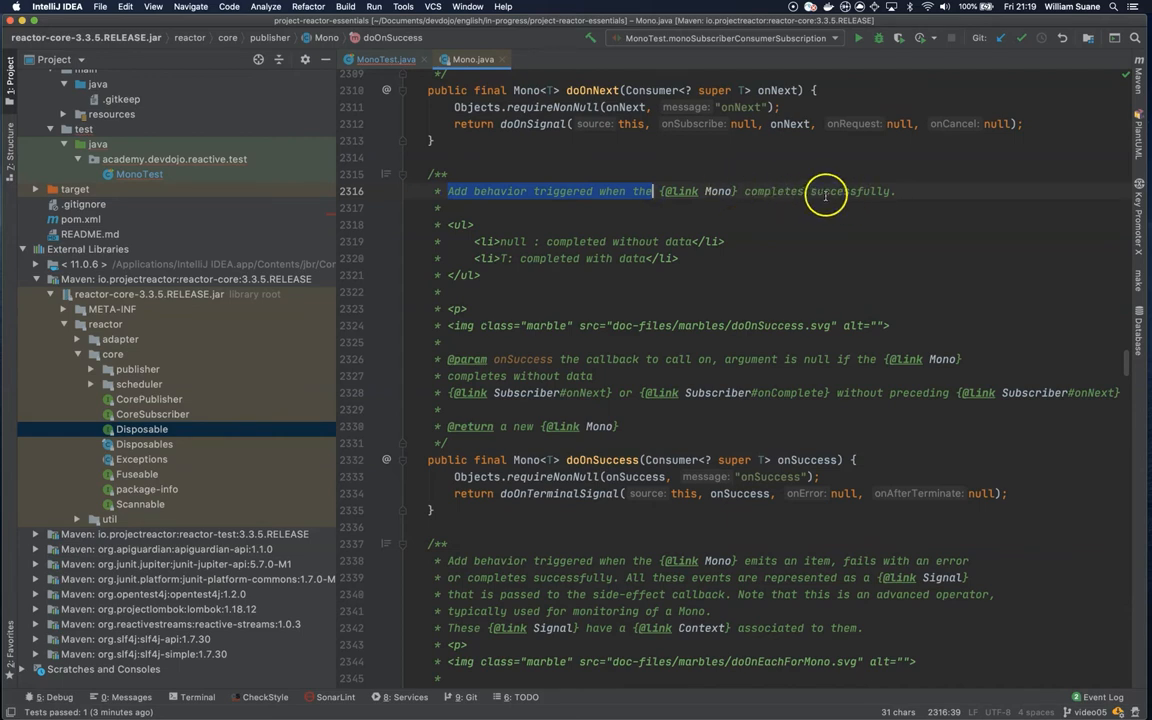
mouse_move(760, 190)
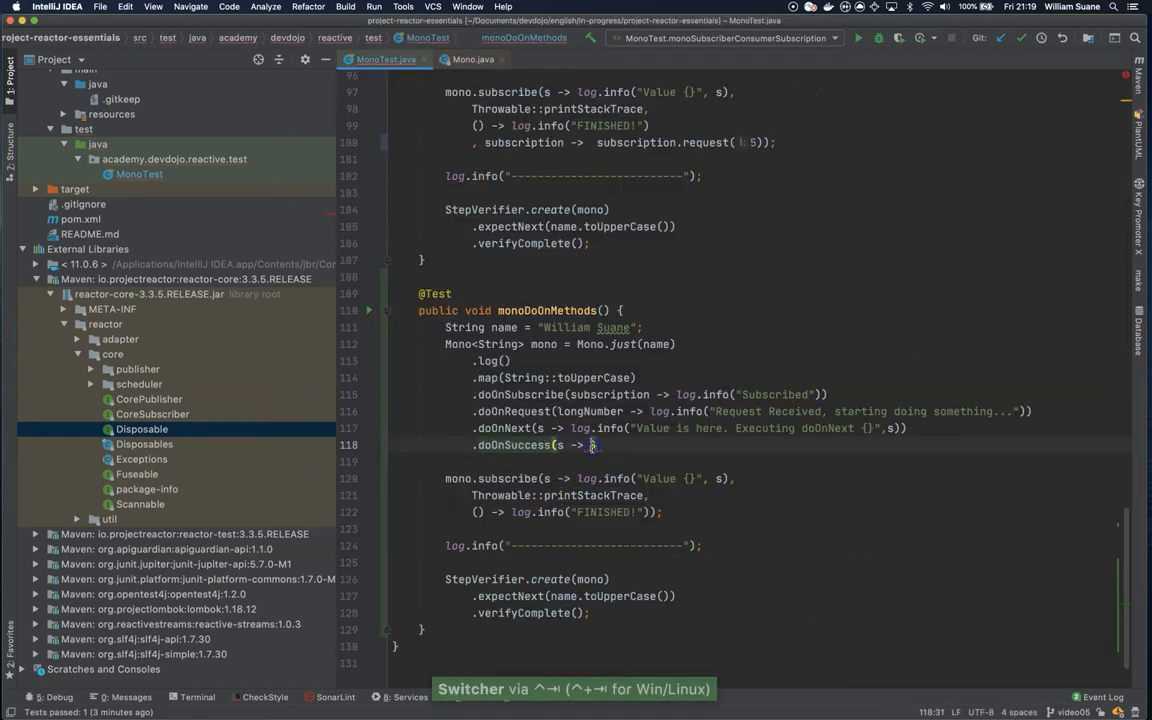
Step: Complete the callback as log.info("doOnSuccess executed")
type("log.info(\"")
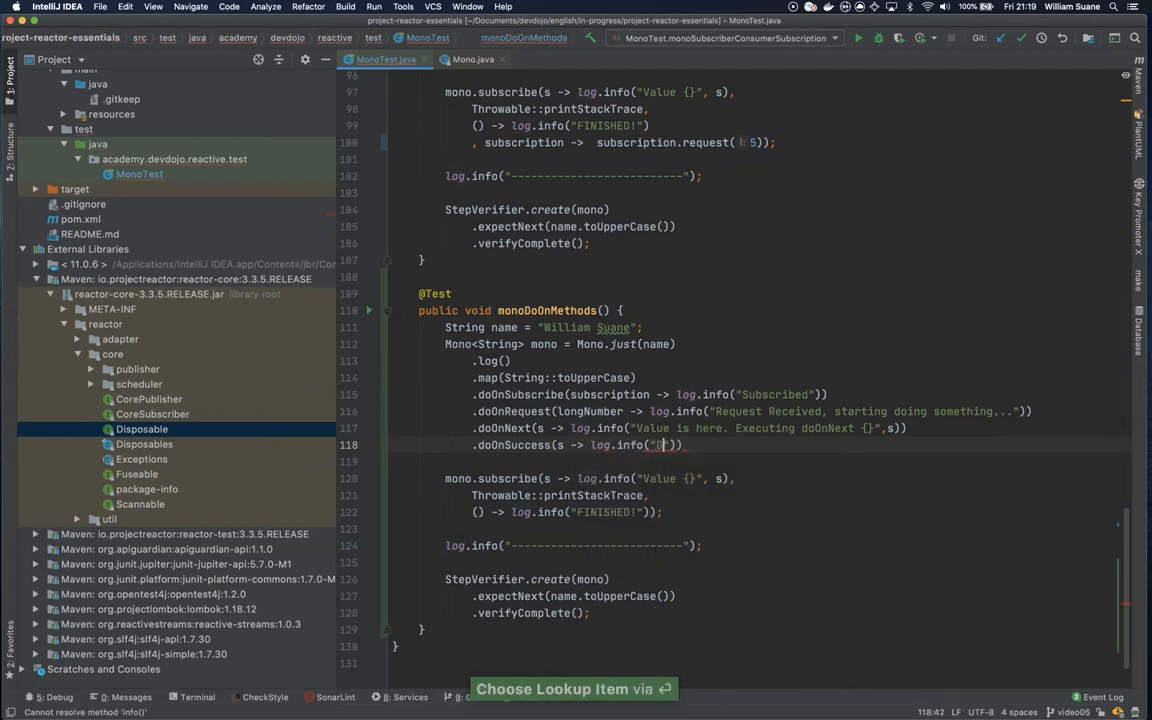
type("doOnSucess")
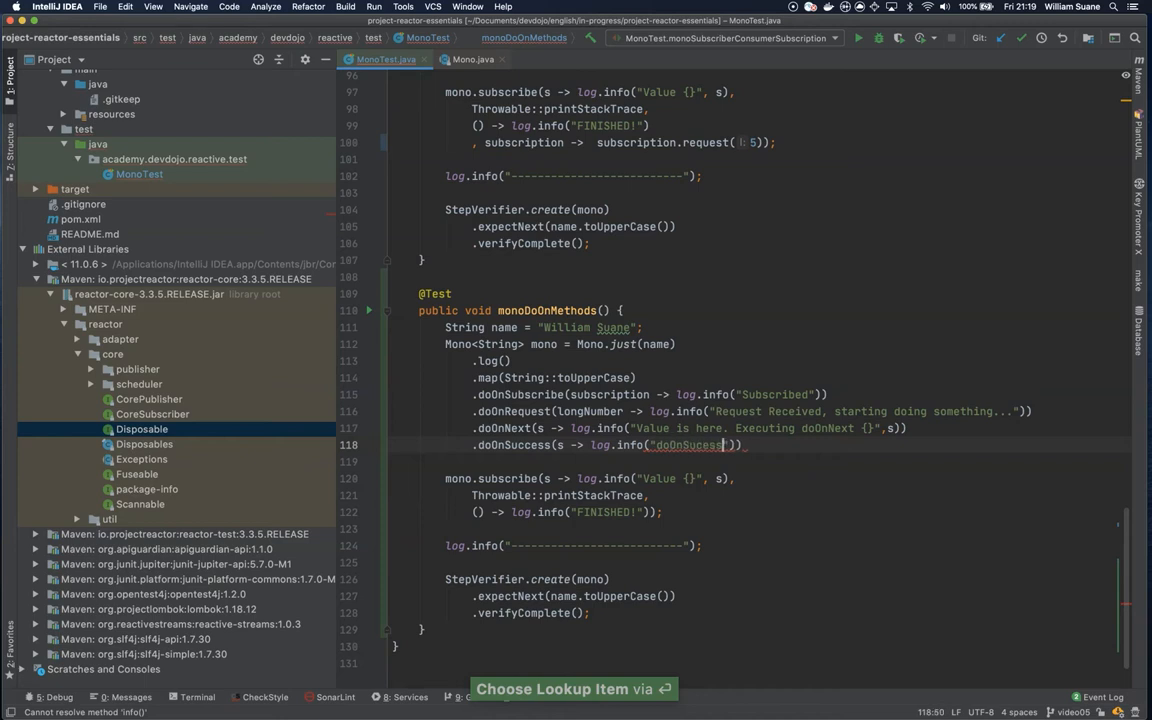
type("executed {")
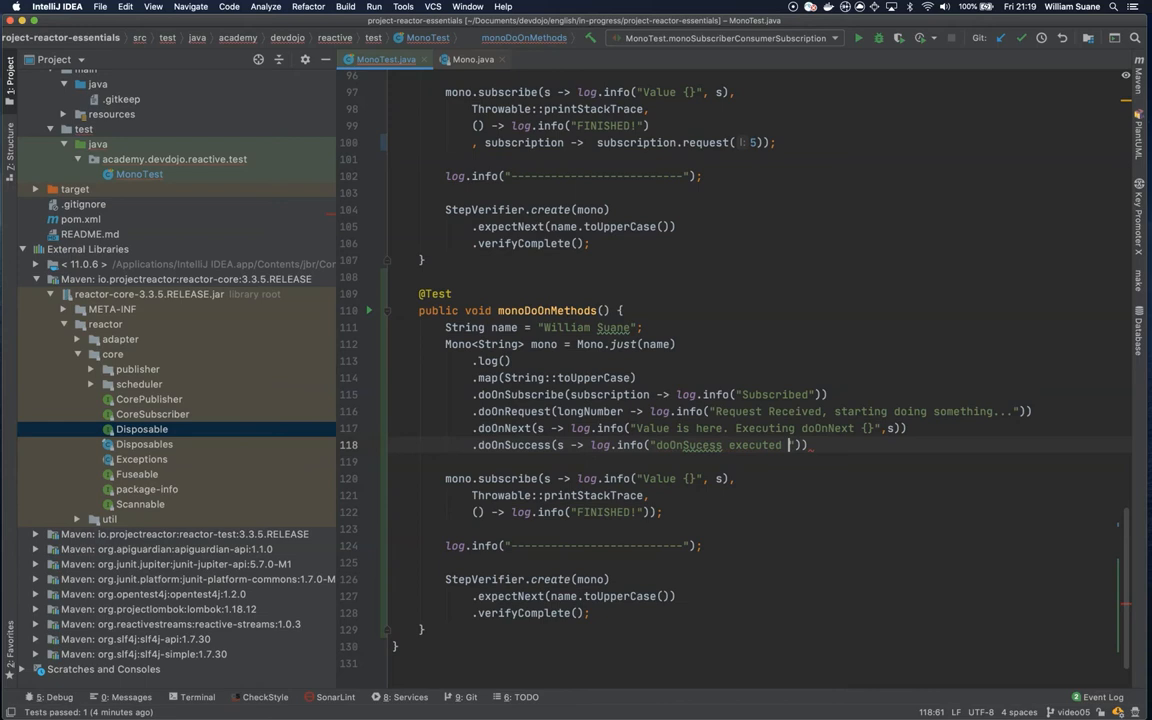
key("Backspace")
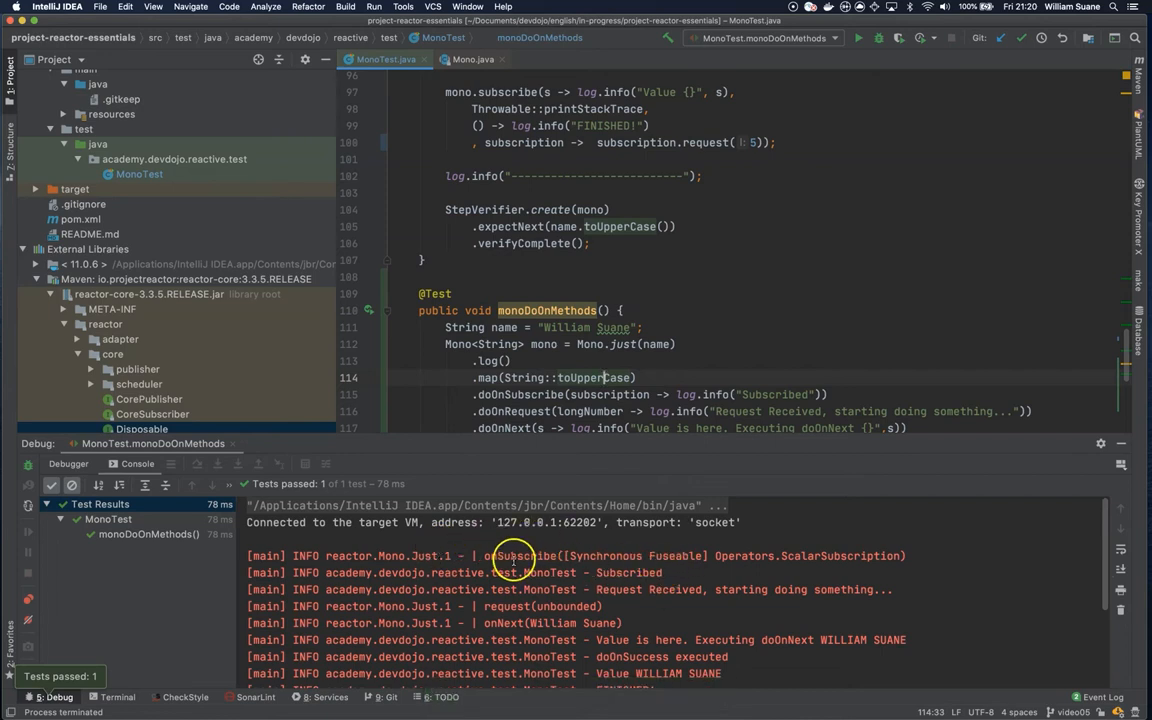
double_click(520, 556)
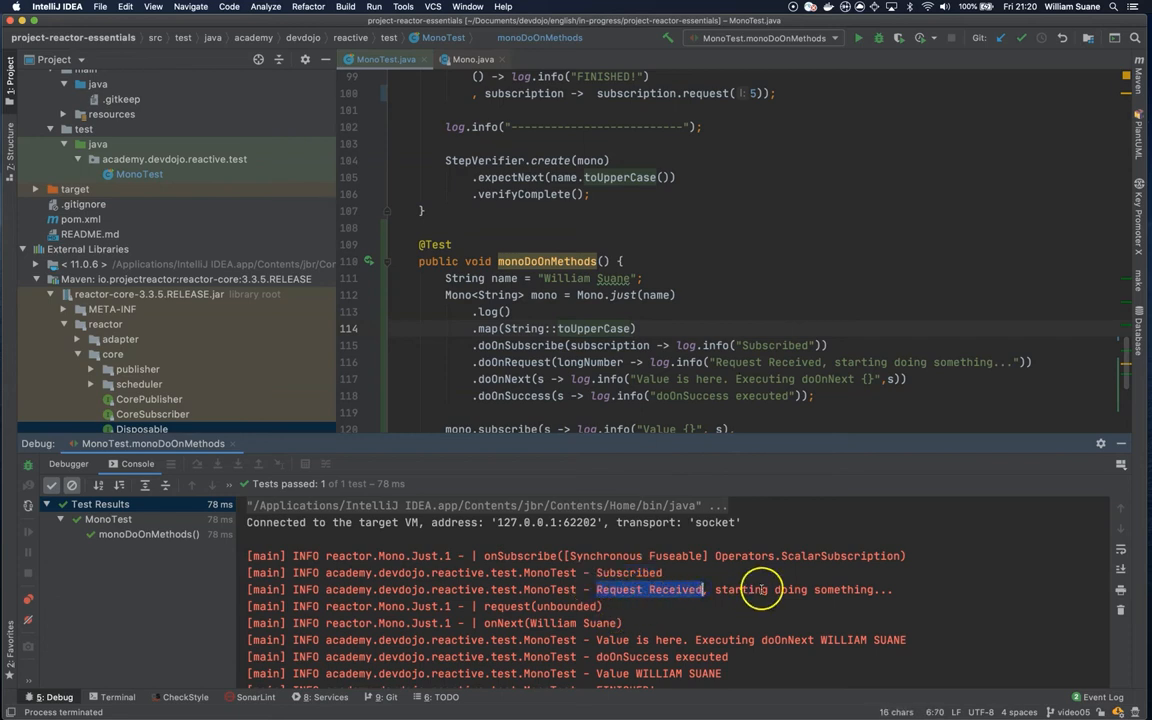
scroll("down", 3)
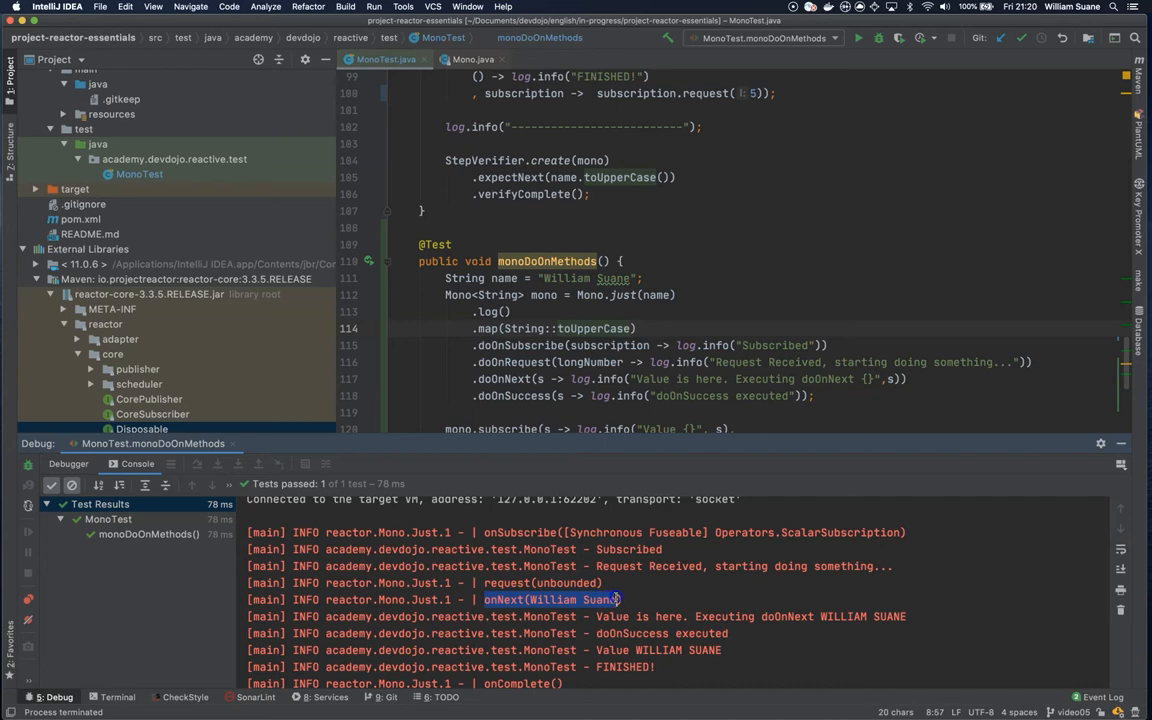
scroll("down", 3)
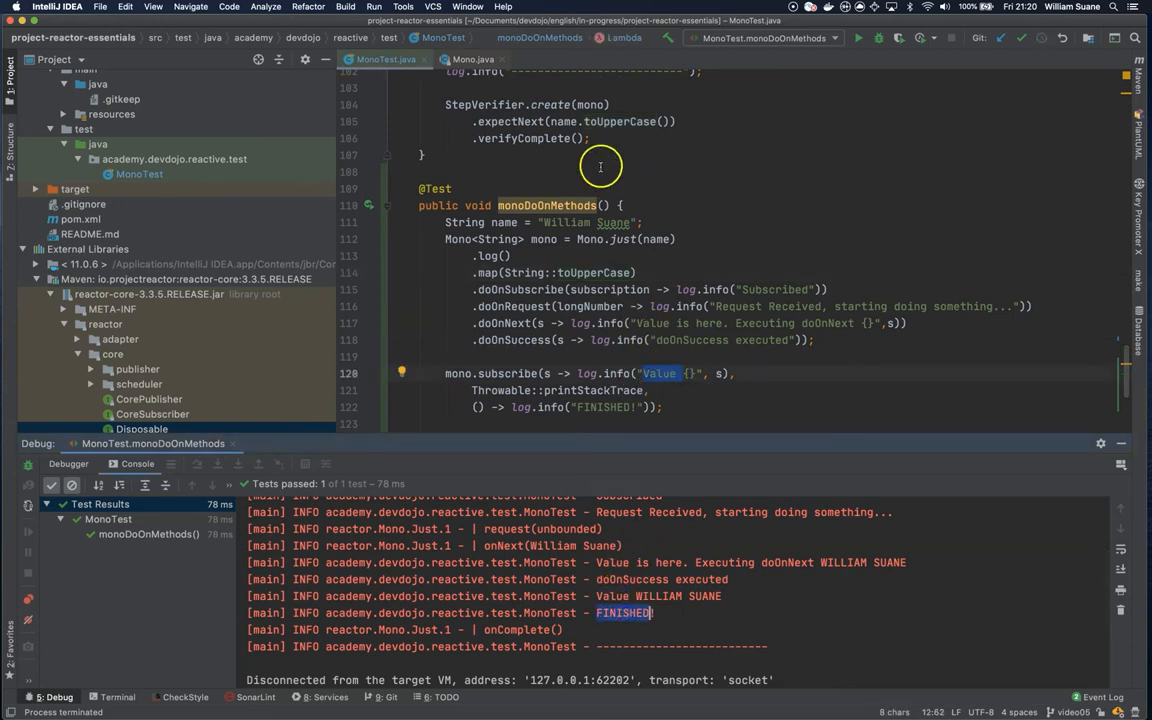
mouse_move(480, 304)
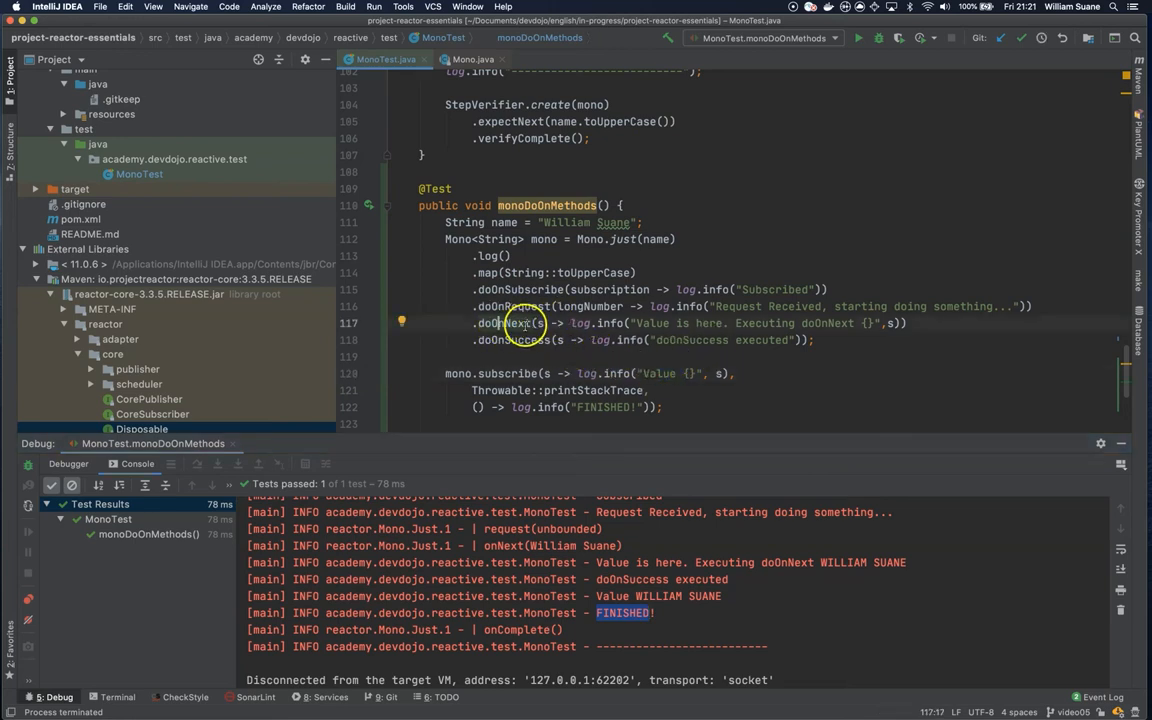
Step: Duplicate doOnNext, insert .flatMap(s -> Mono.empty()) between them and make the type Mono<Object>
key("cmd+d")
type(".flatMap(s -> ")
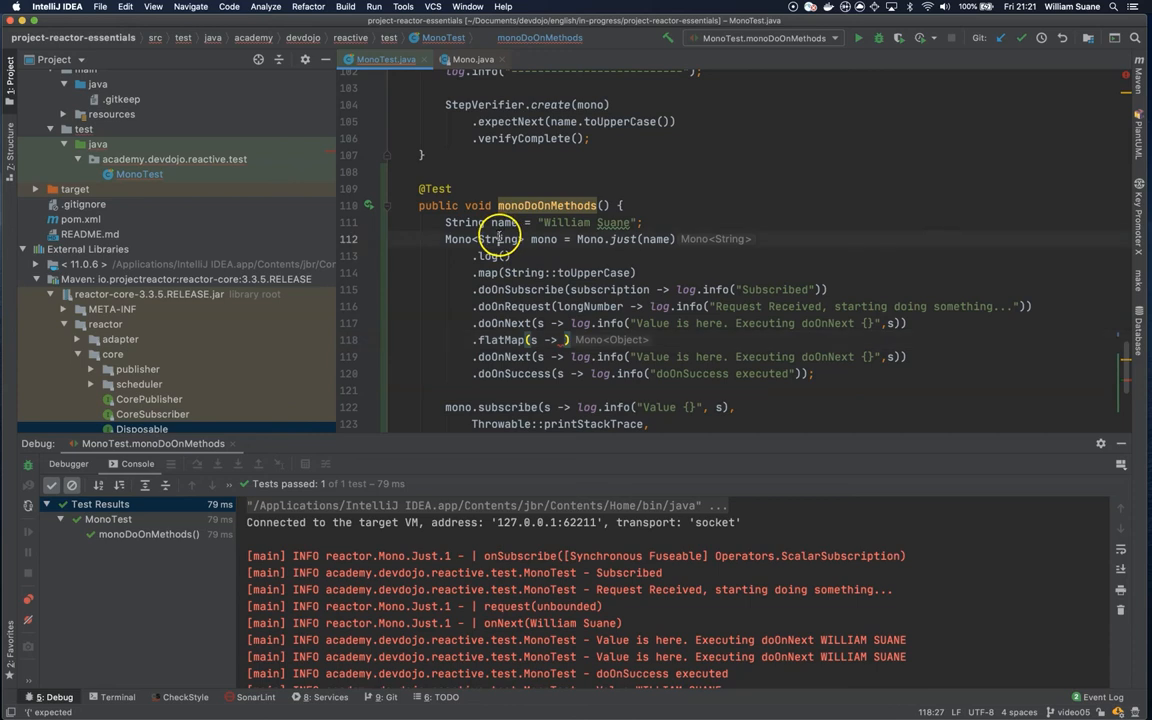
type("Object")
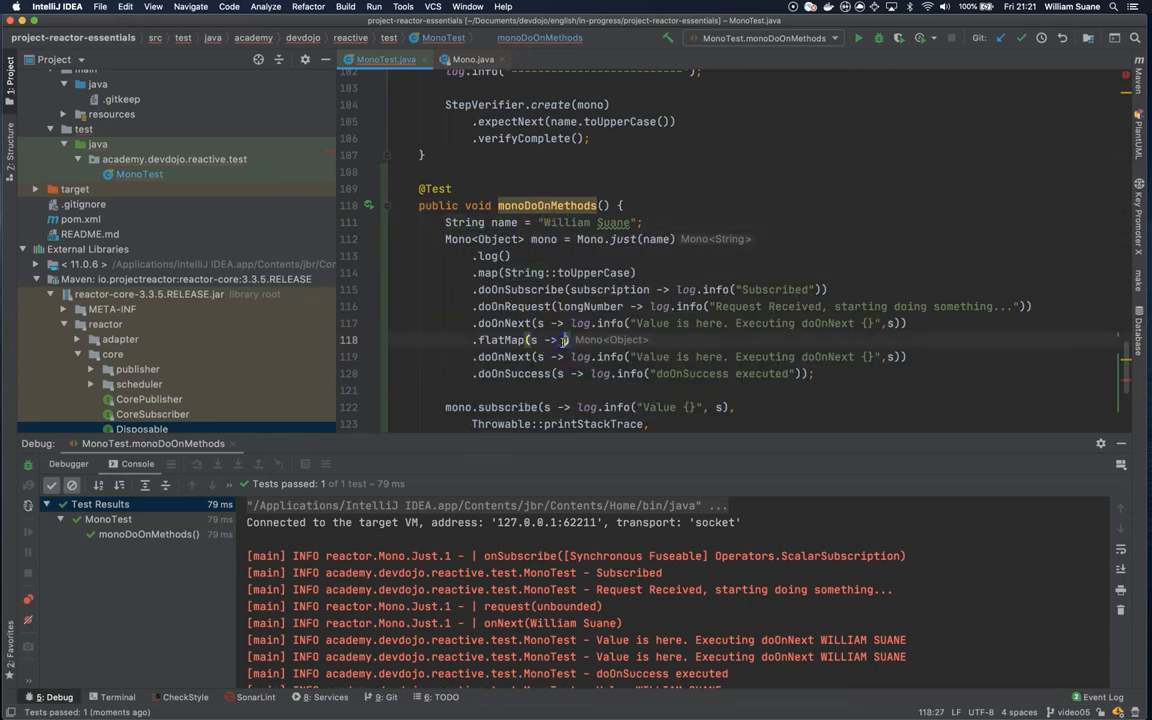
type("Mono.empty()")
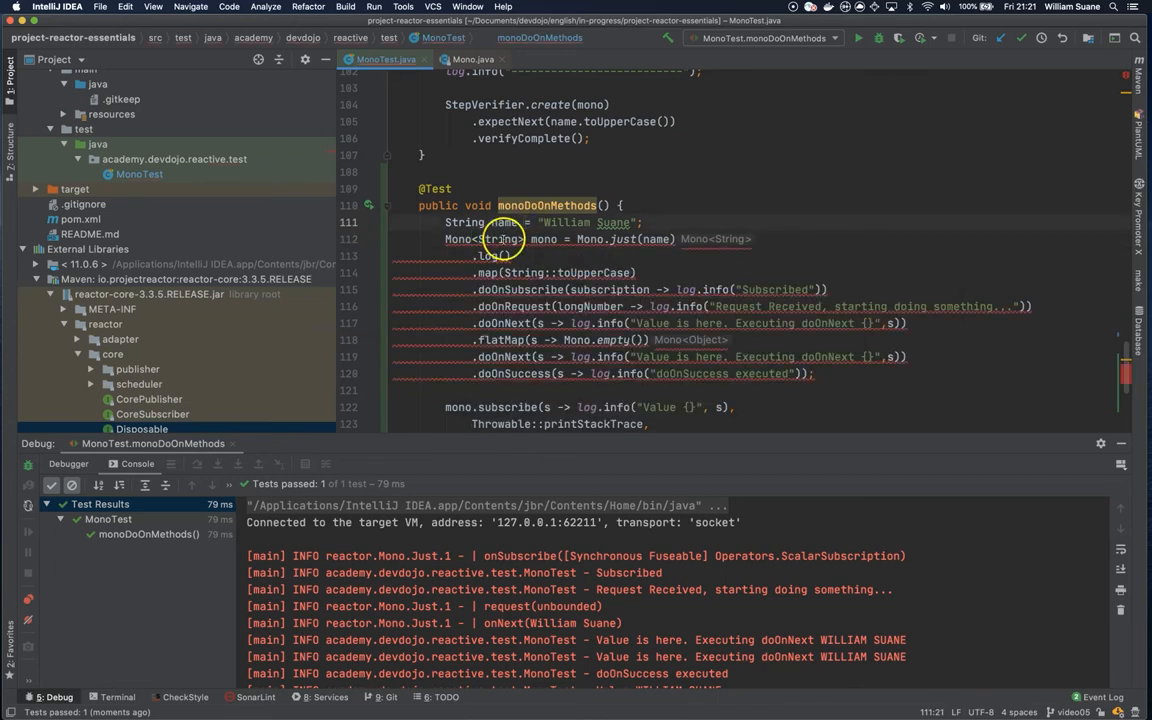
type("Object")
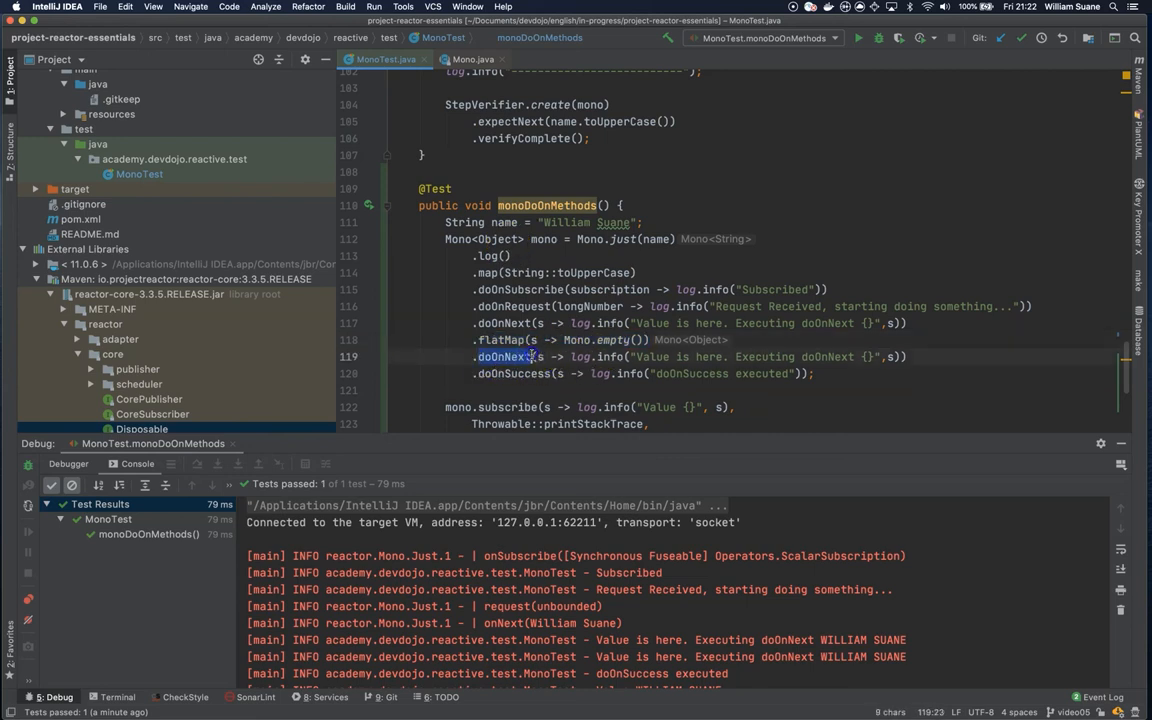
Step: Add a '//will not be ex...' comment after the second doOnNext
left_click(544, 356)
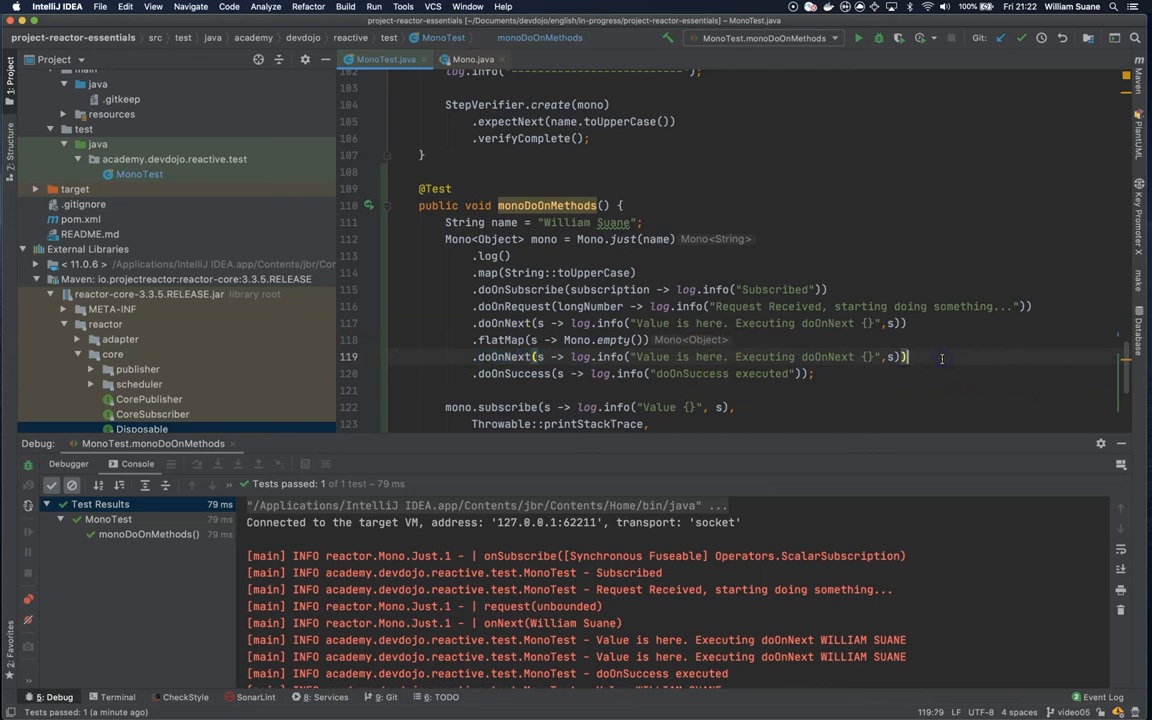
type("//will not be ex")
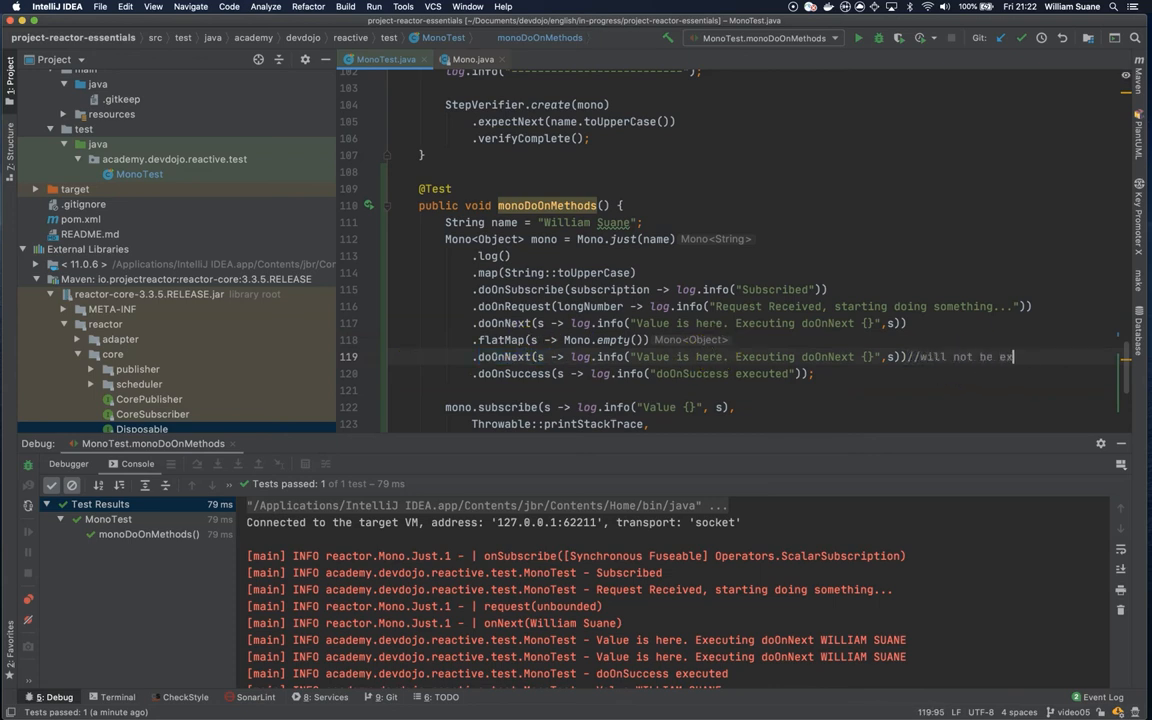